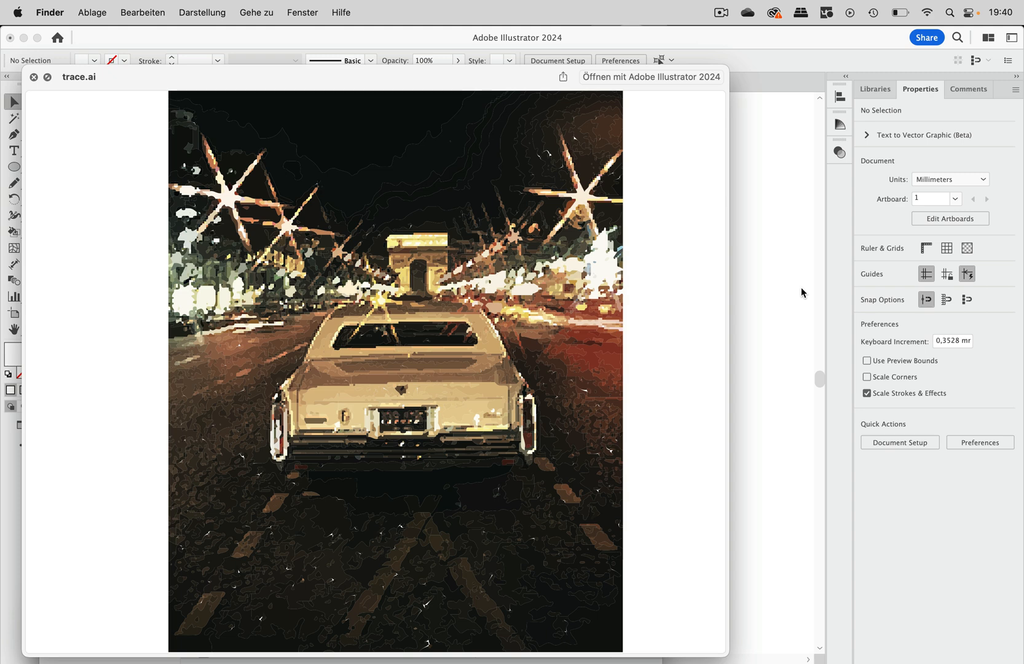
mouse_move(546, 251)
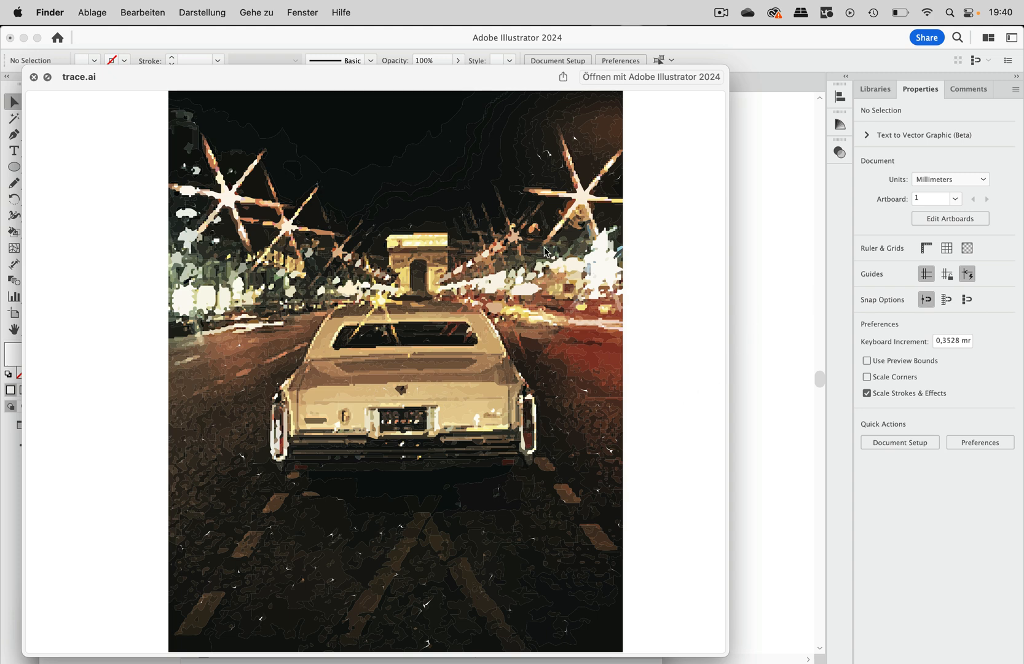
mouse_move(235, 160)
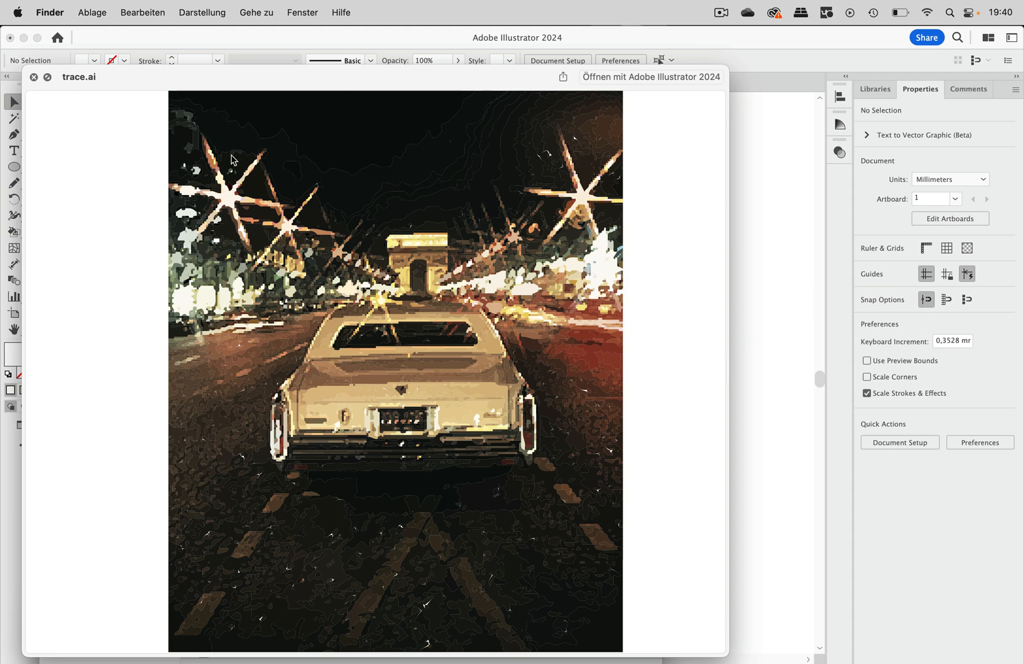
mouse_move(505, 367)
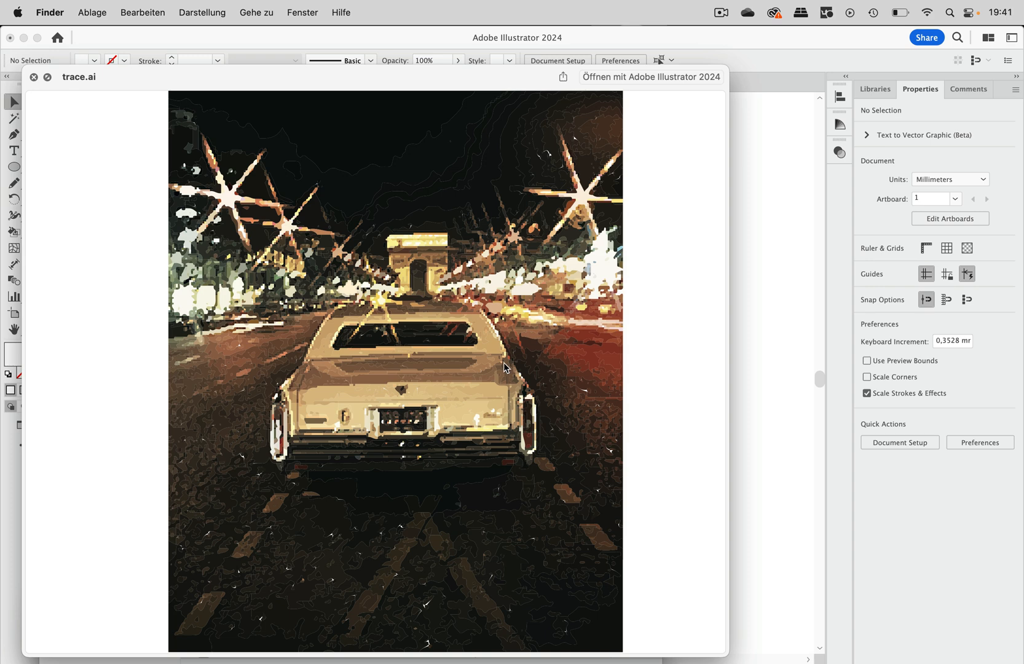
mouse_move(604, 429)
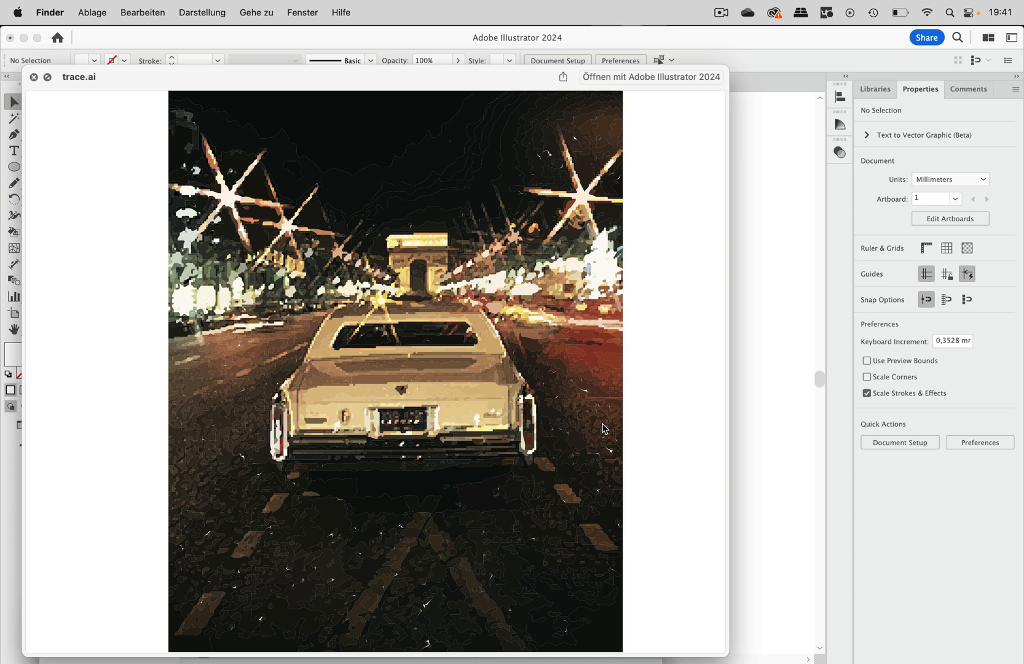
mouse_move(243, 439)
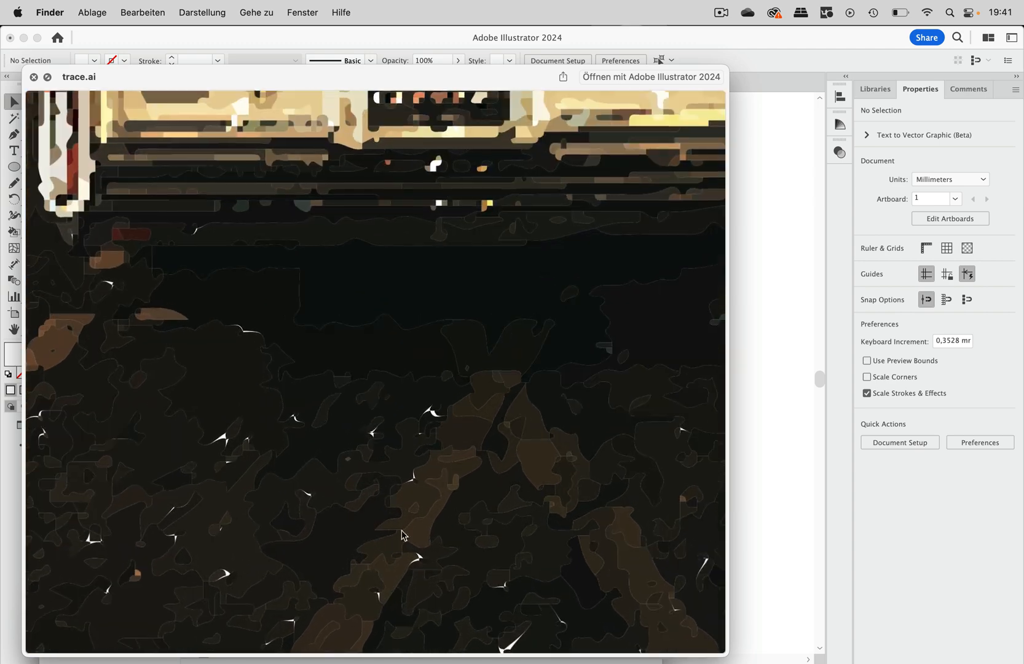
mouse_move(516, 484)
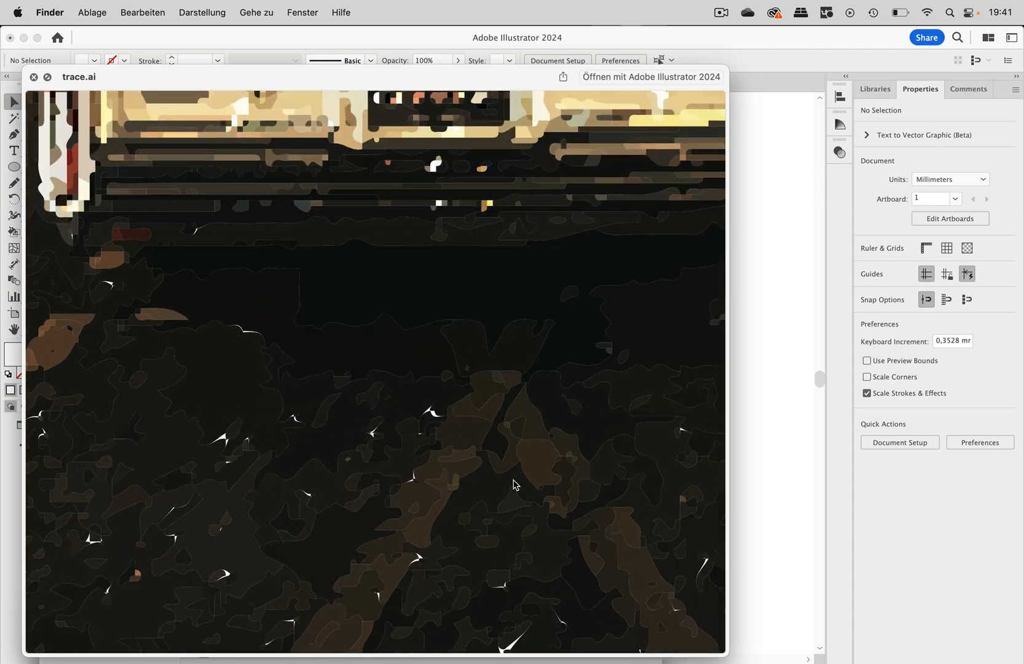
mouse_move(594, 514)
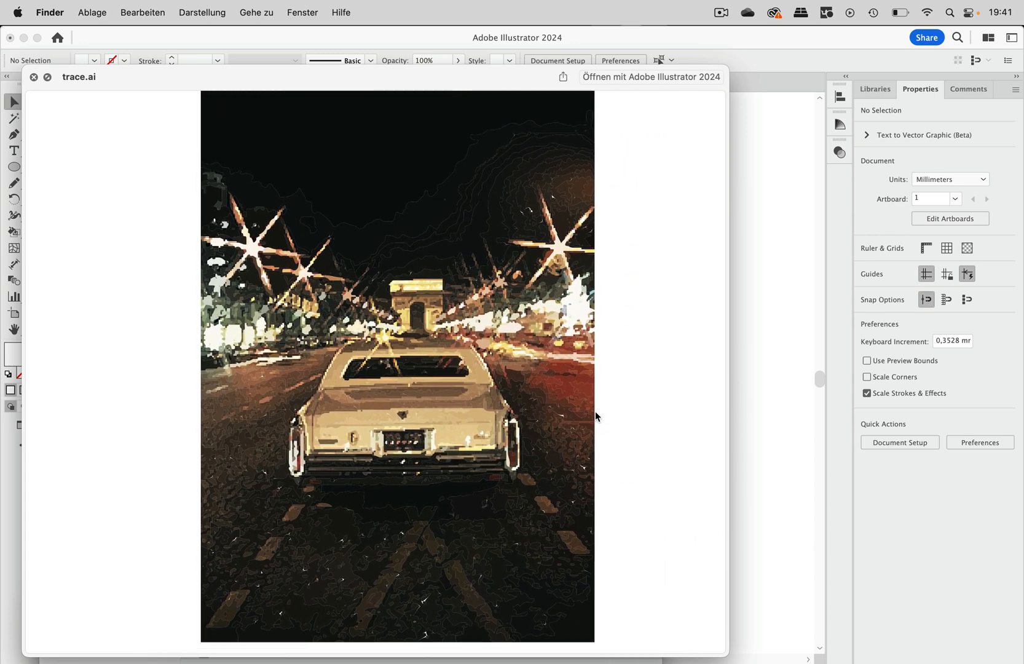
- Scroll within the Quick Look preview of trace.ai showing the traced street scene
scroll("down", 3)
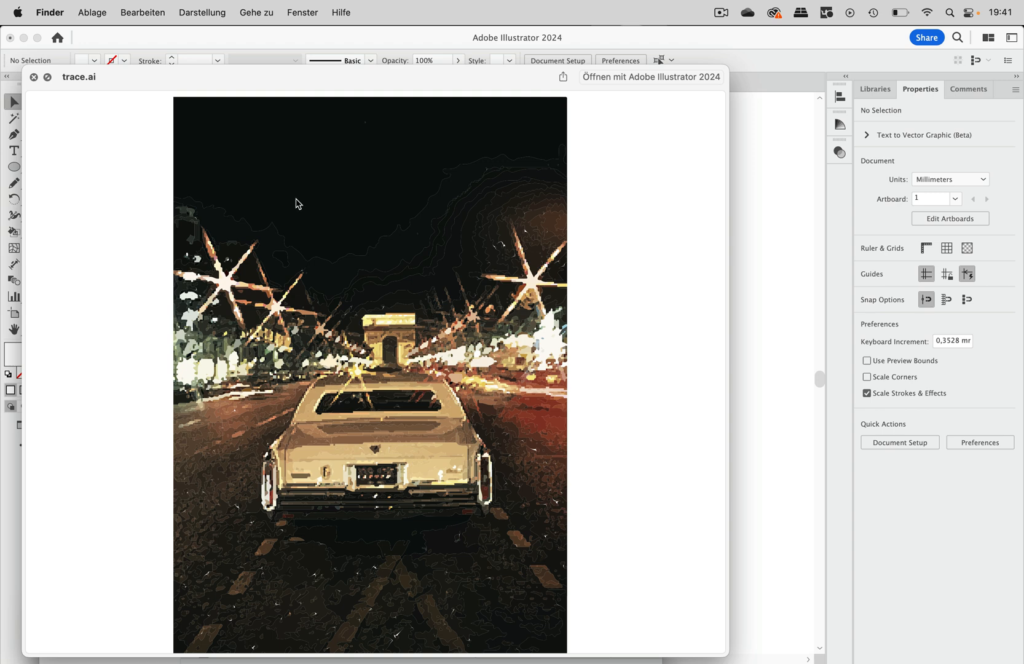
mouse_move(95, 88)
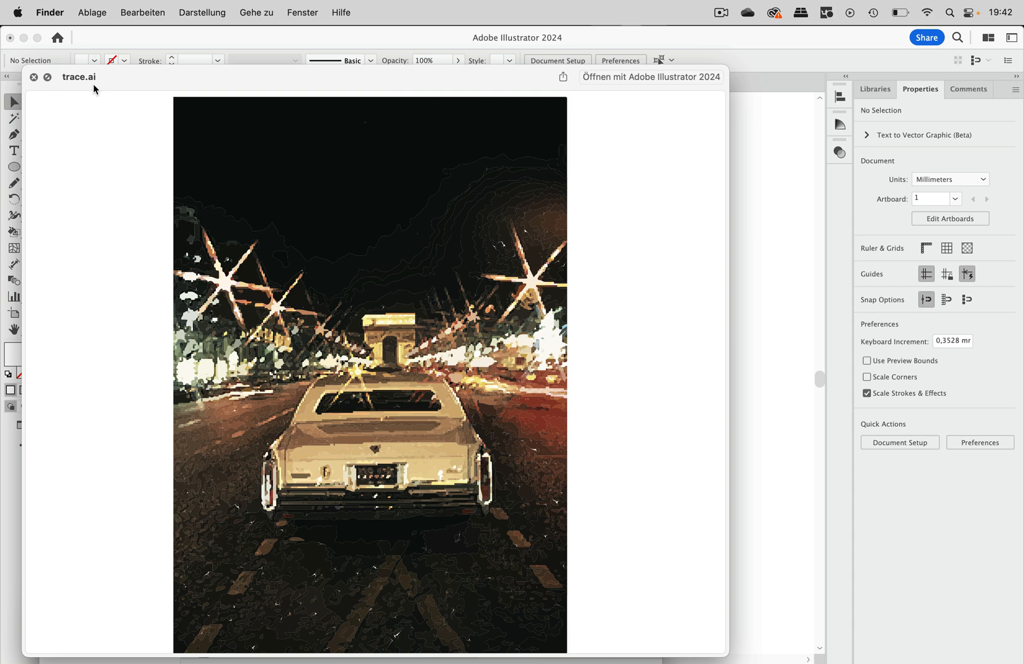
mouse_move(187, 135)
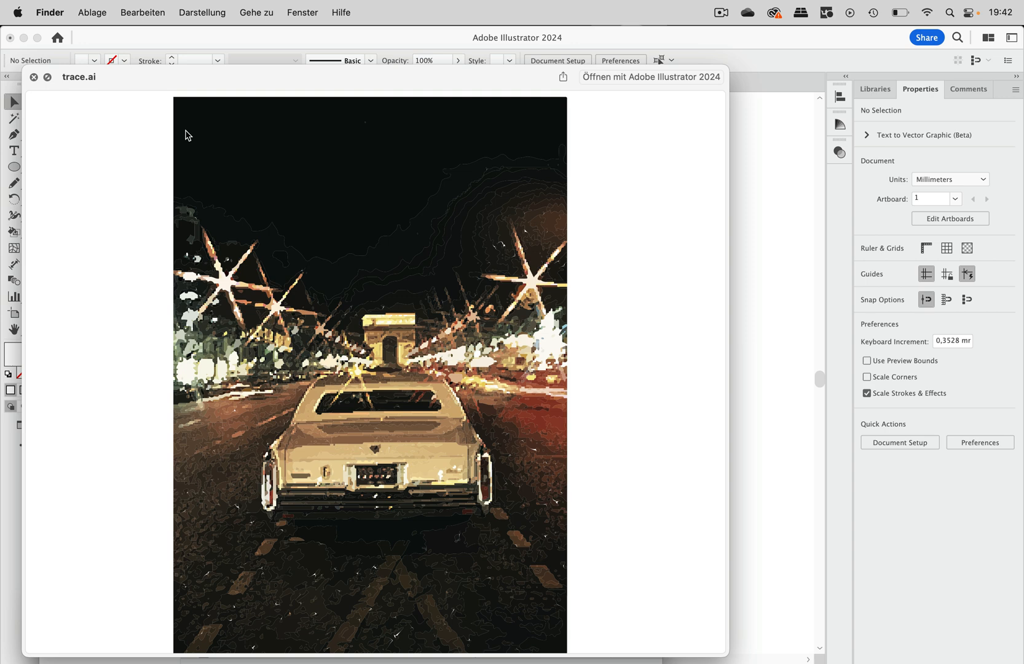
mouse_move(161, 95)
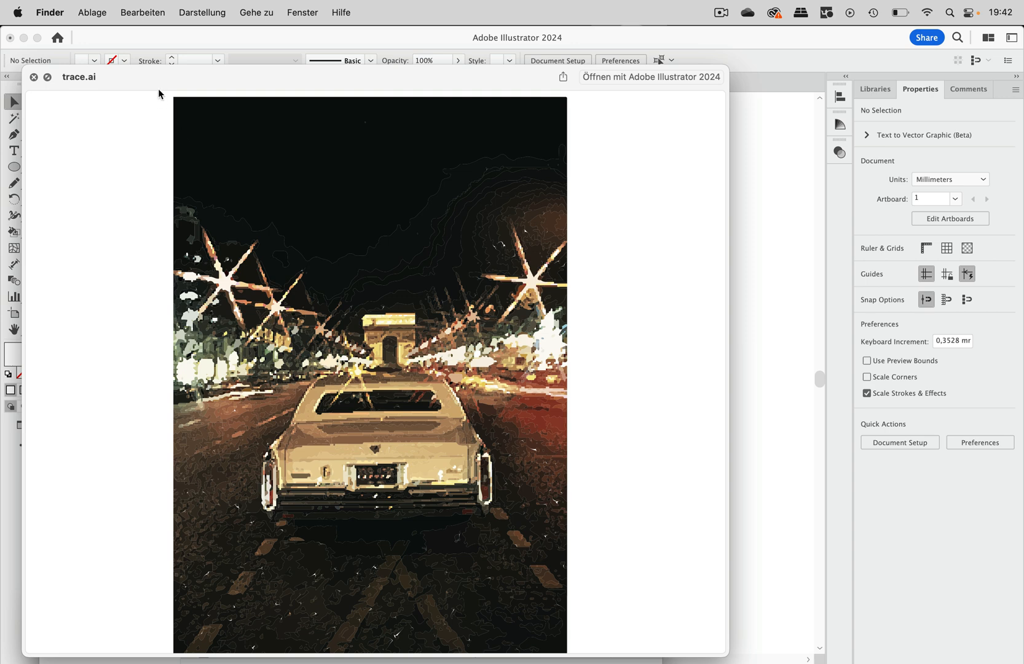
mouse_move(175, 110)
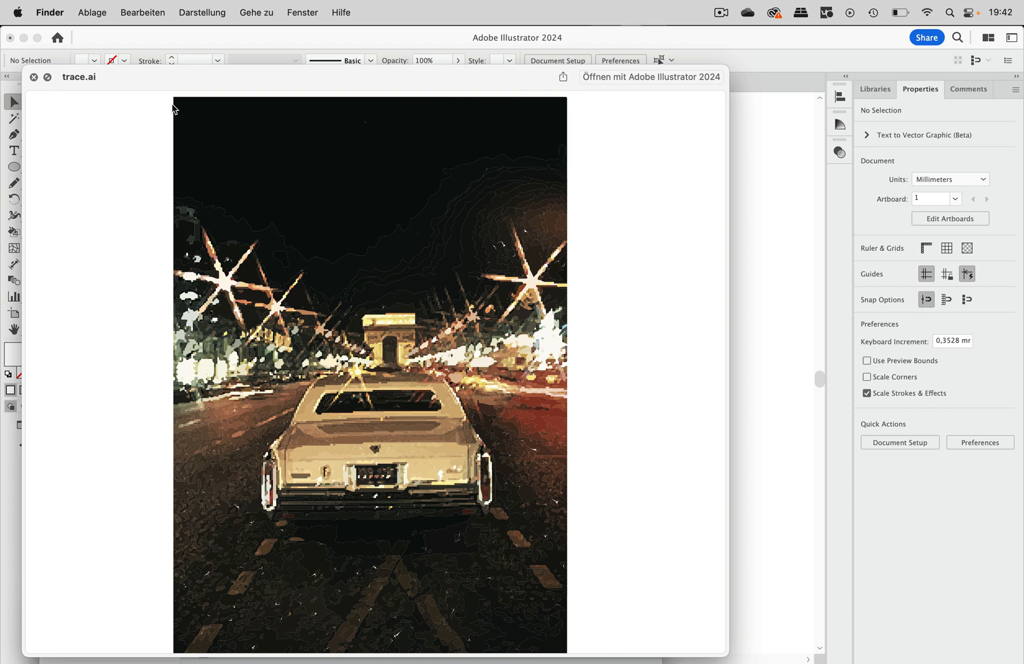
mouse_move(107, 34)
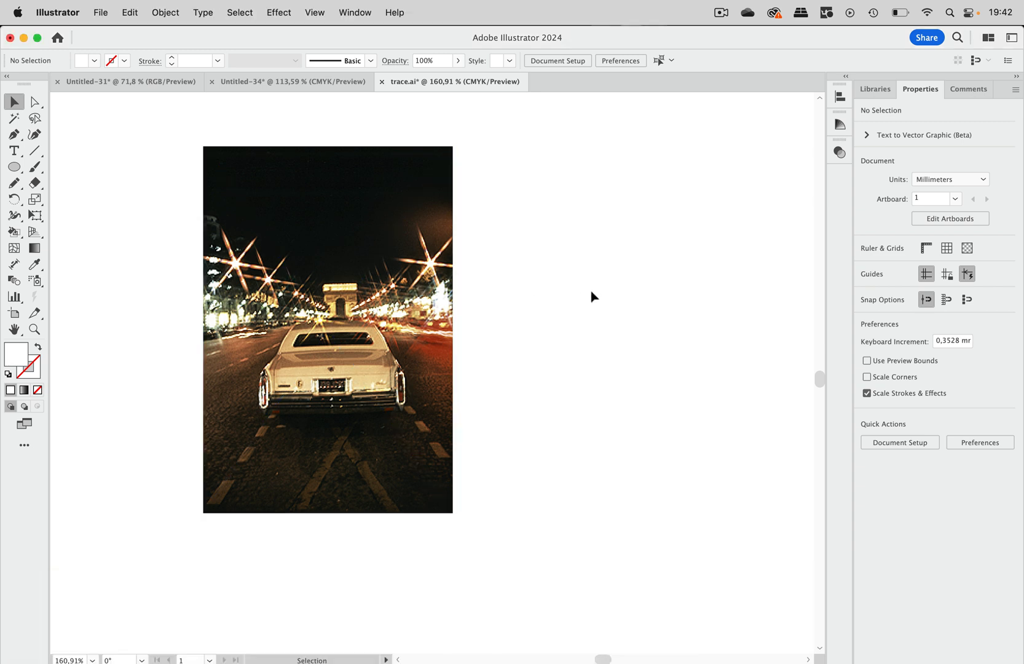
- Select the linked car photo placed on the trace.ai artboard
left_click(327, 310)
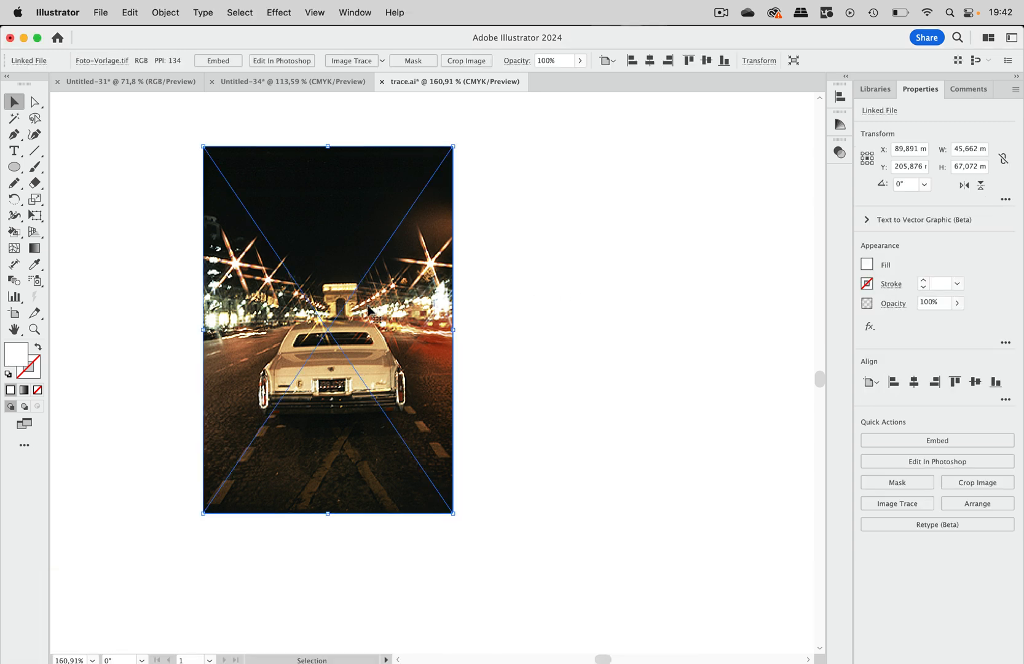
mouse_move(476, 320)
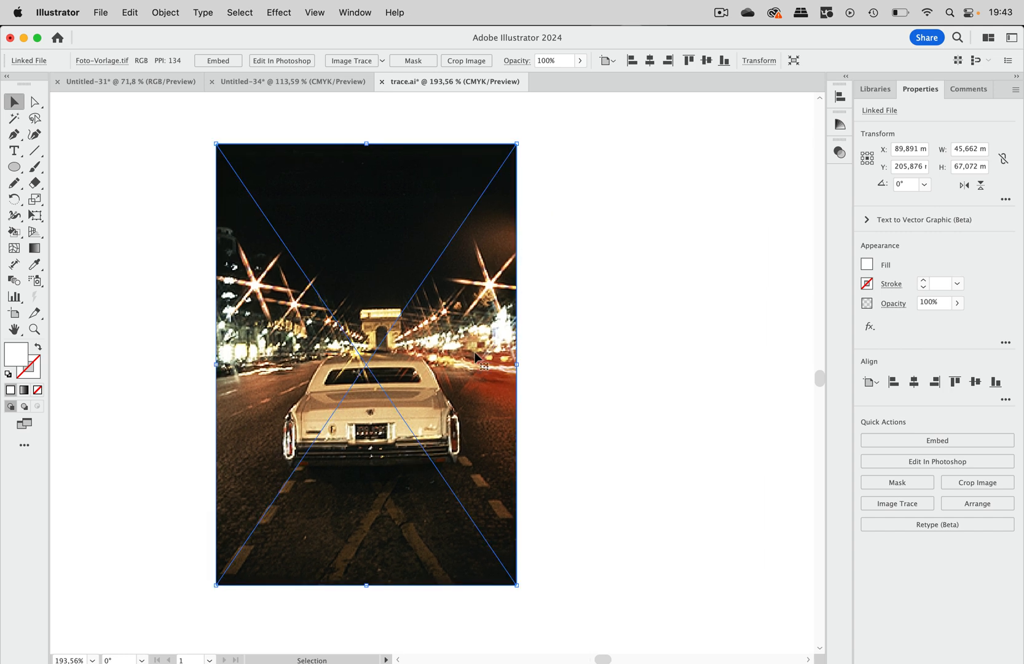
mouse_move(386, 103)
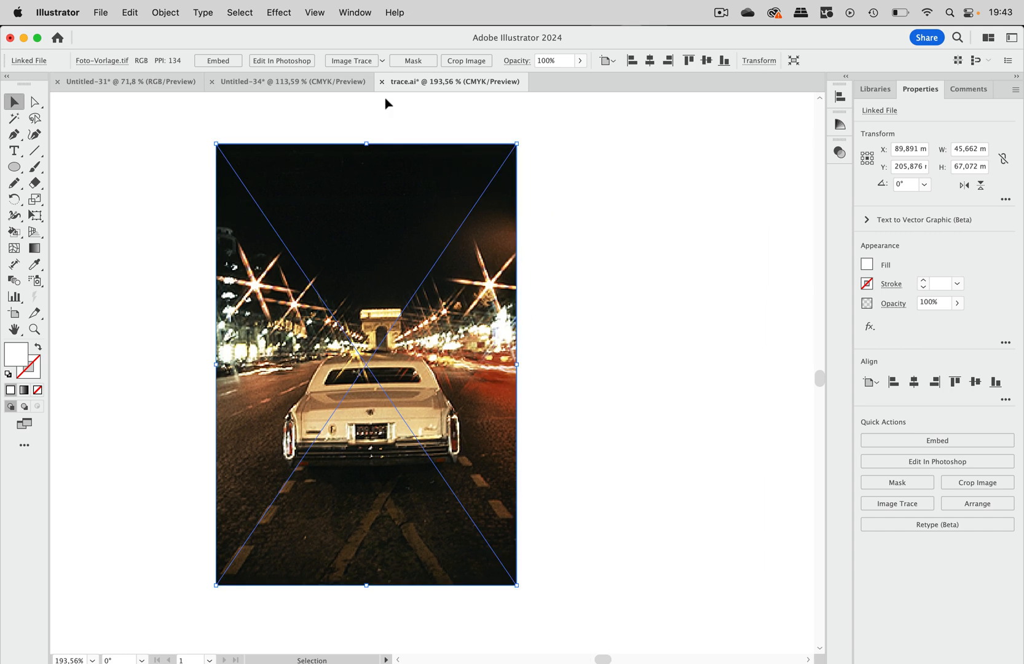
- Bring up the Image Trace settings for the selected car photo
left_click(354, 12)
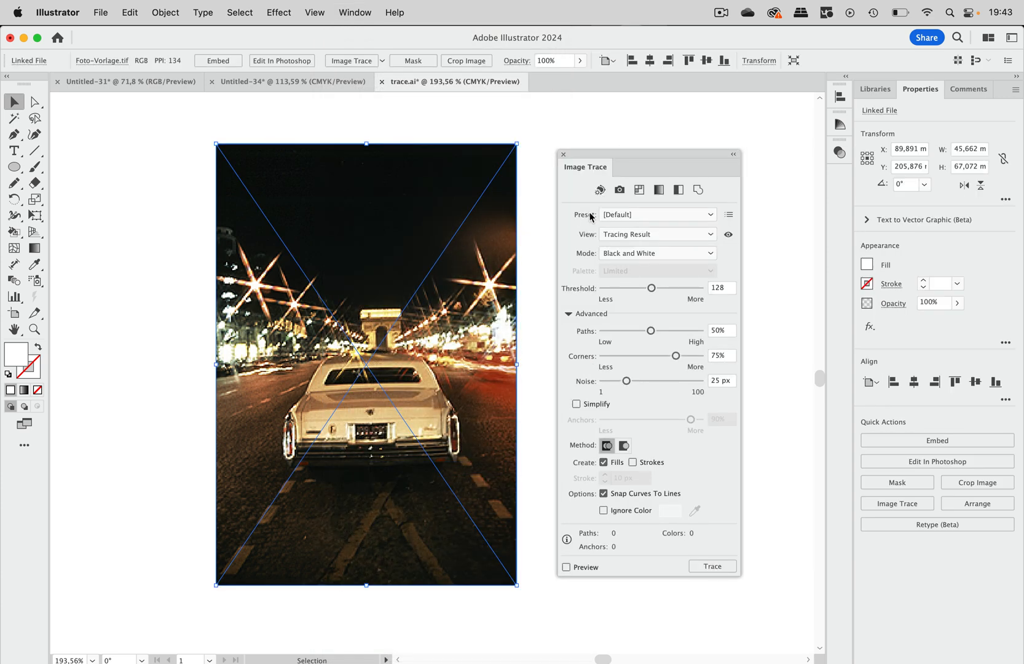
mouse_move(546, 186)
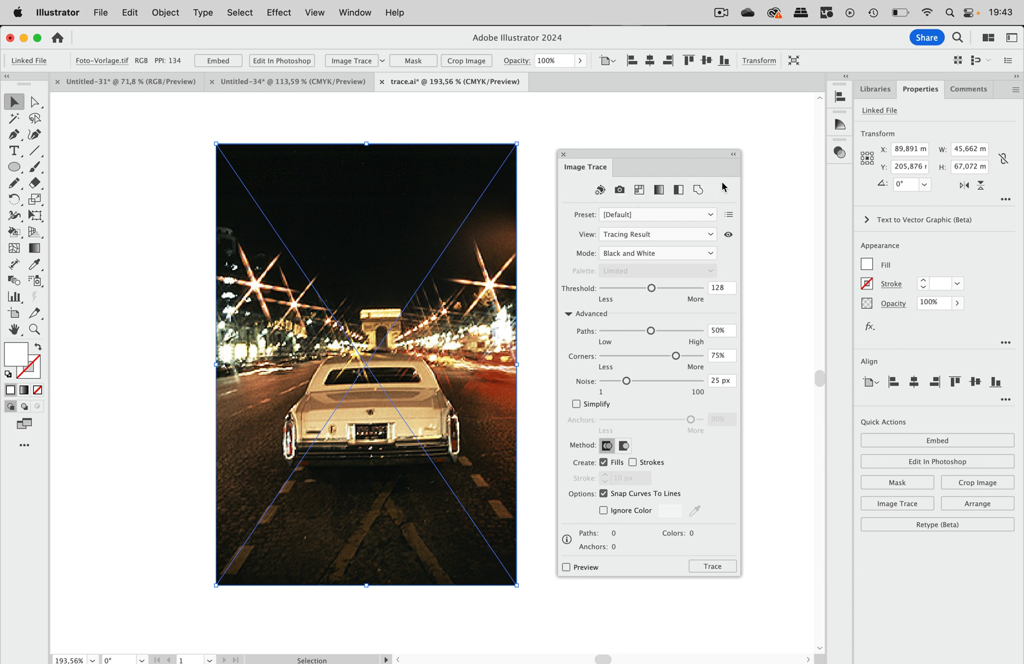
mouse_move(620, 190)
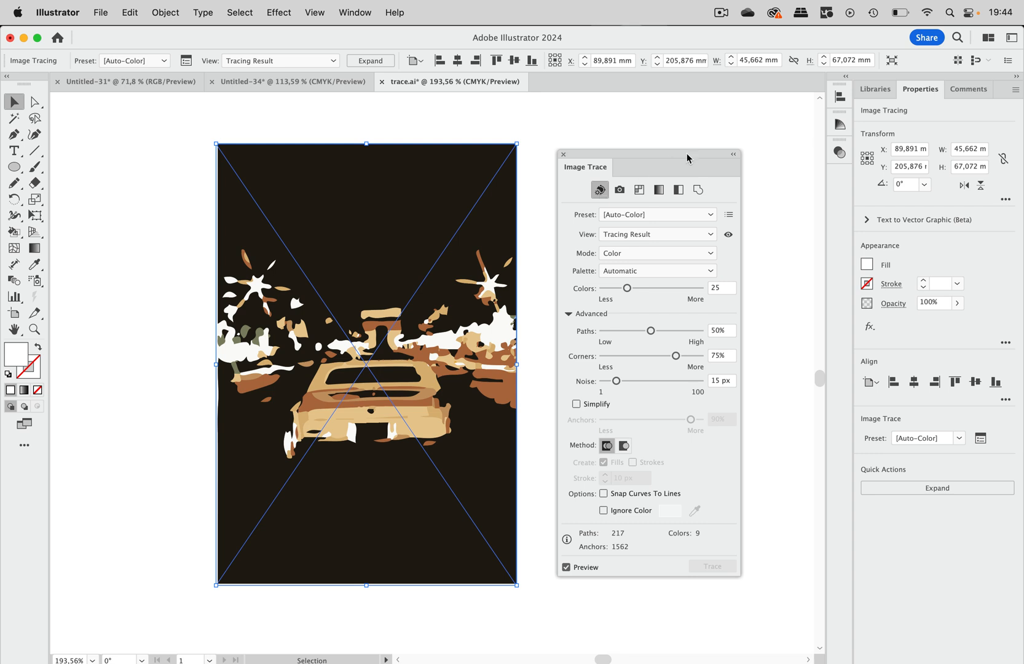
mouse_move(791, 232)
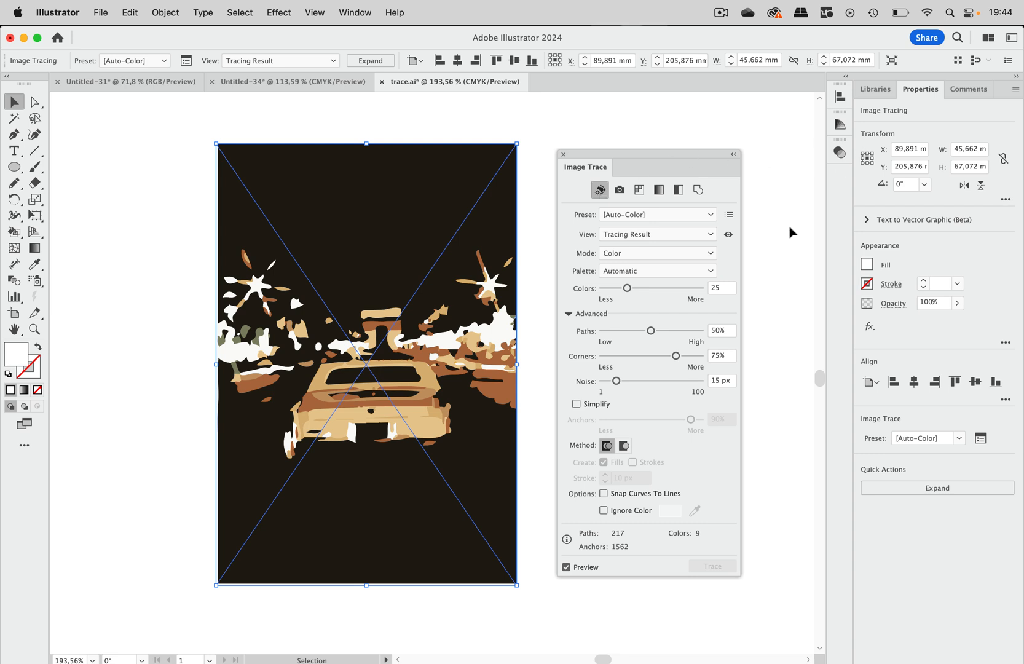
- Raise the trace to 100 colours and 100% path detail in the Image Trace panel
left_click_drag(628, 288, 701, 288)
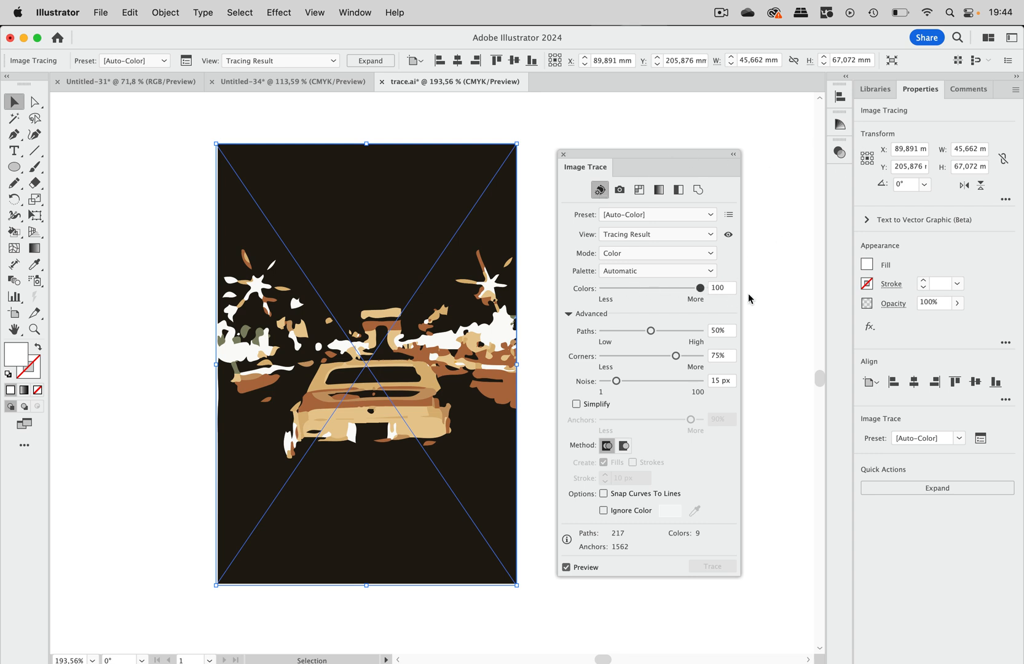
left_click_drag(650, 330, 700, 330)
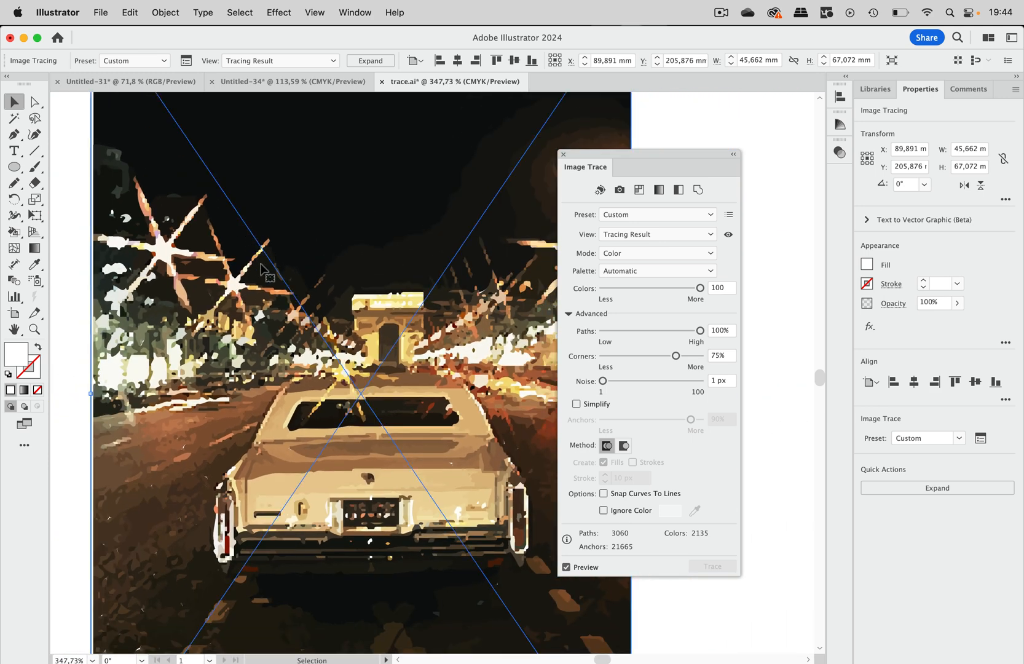
mouse_move(204, 333)
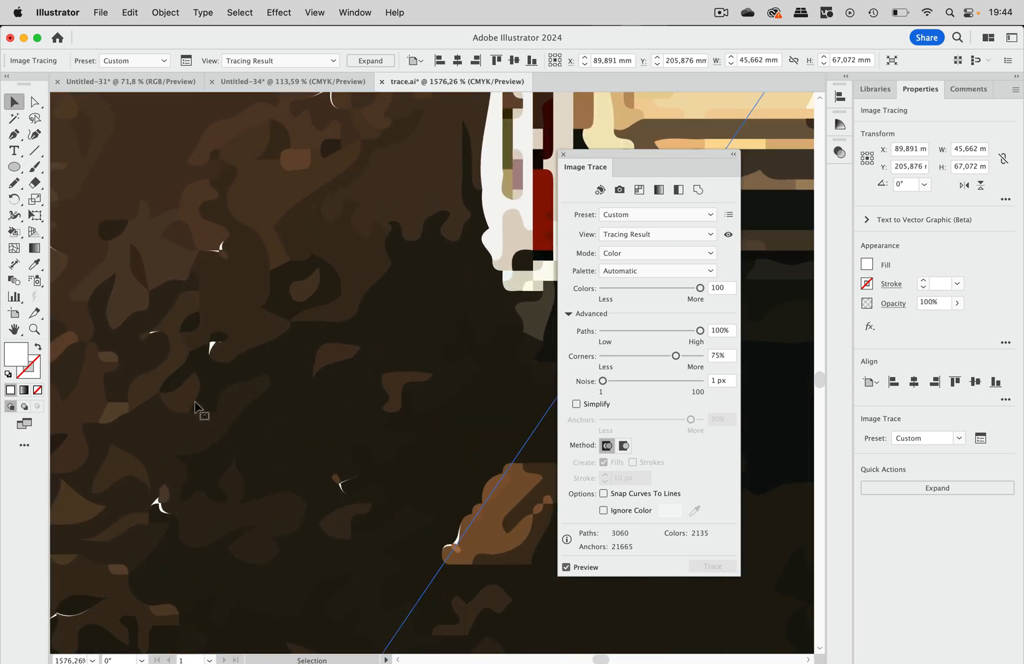
mouse_move(372, 506)
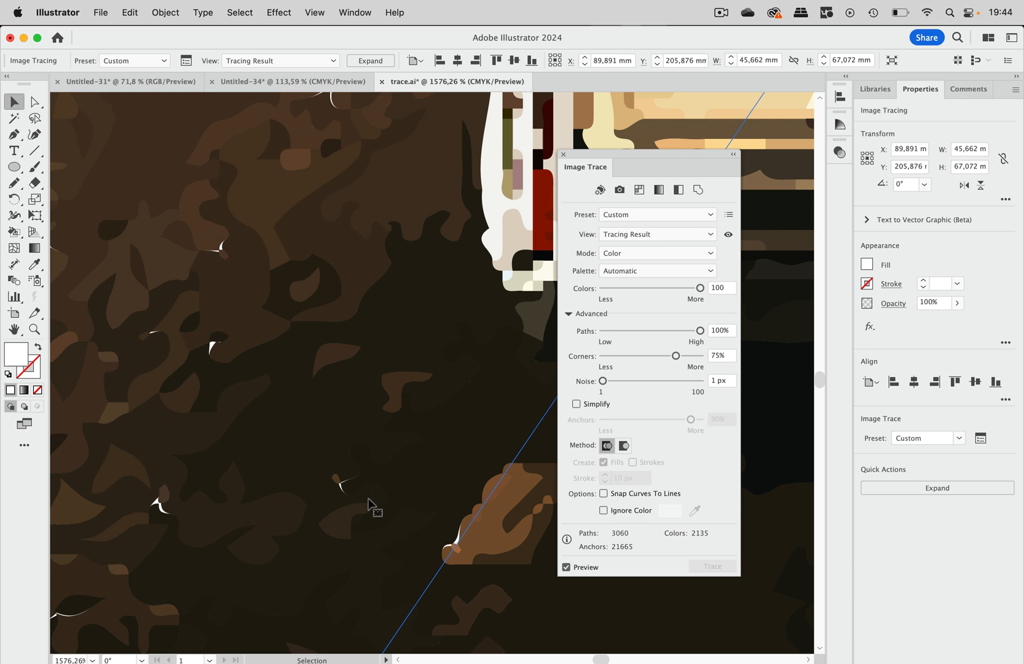
mouse_move(344, 486)
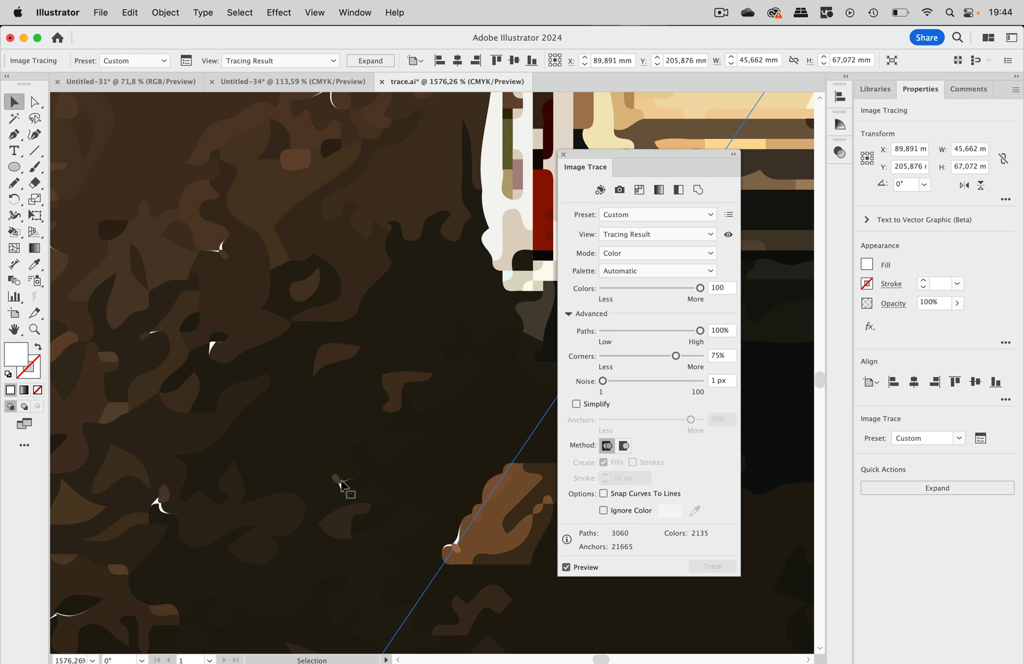
mouse_move(636, 386)
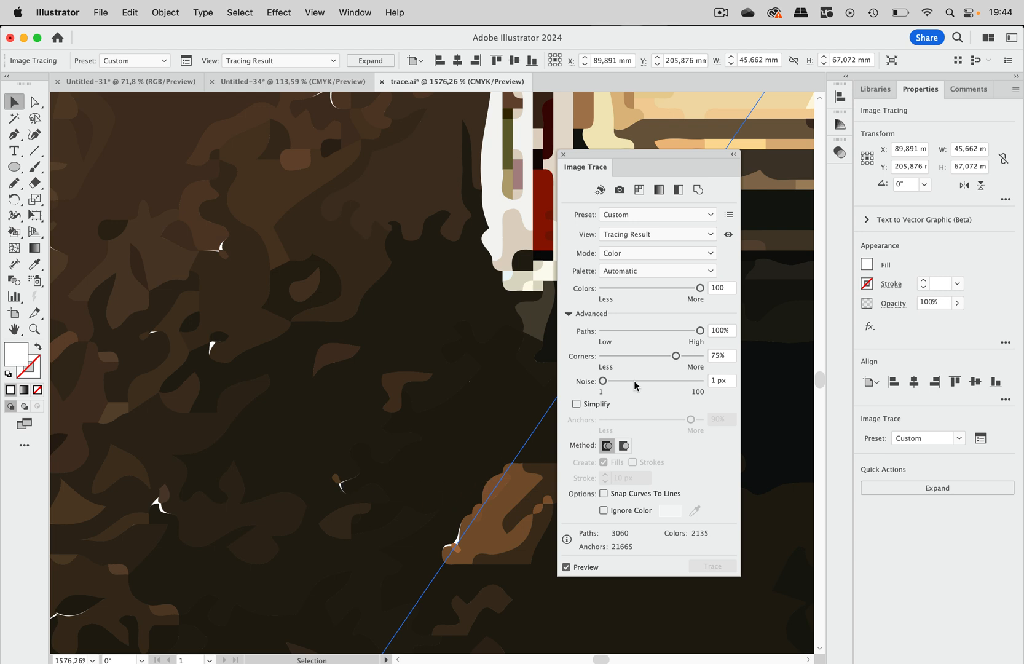
mouse_move(659, 337)
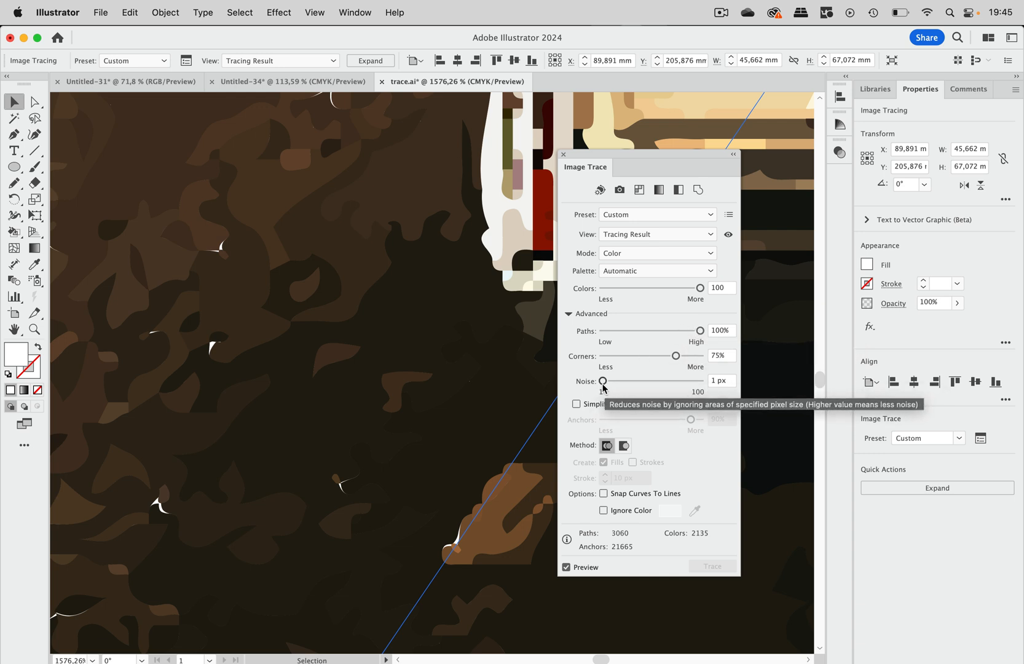
mouse_move(623, 387)
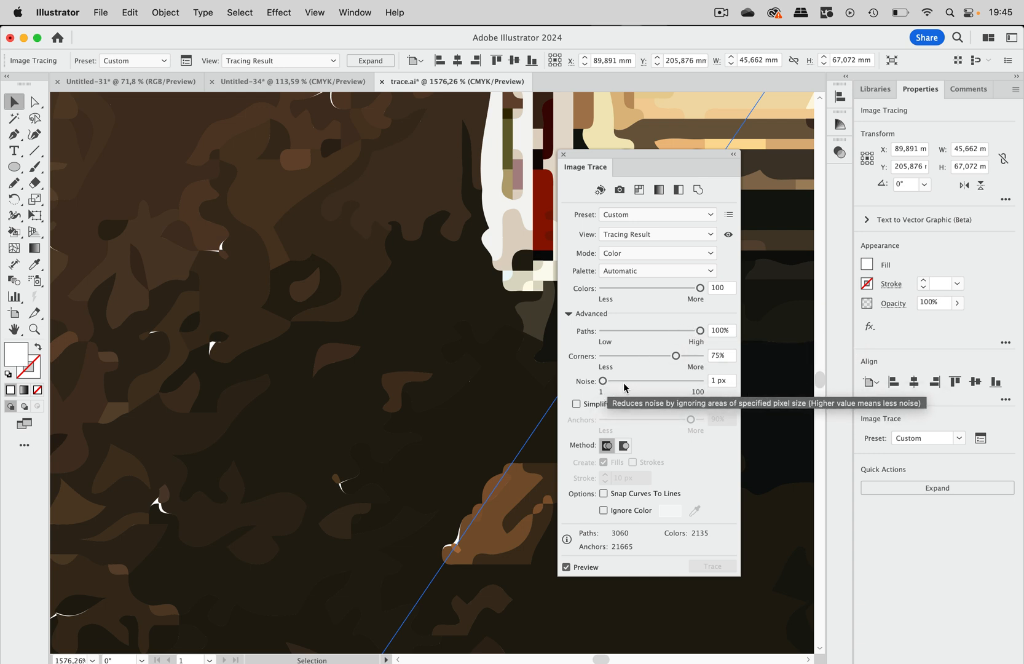
mouse_move(426, 367)
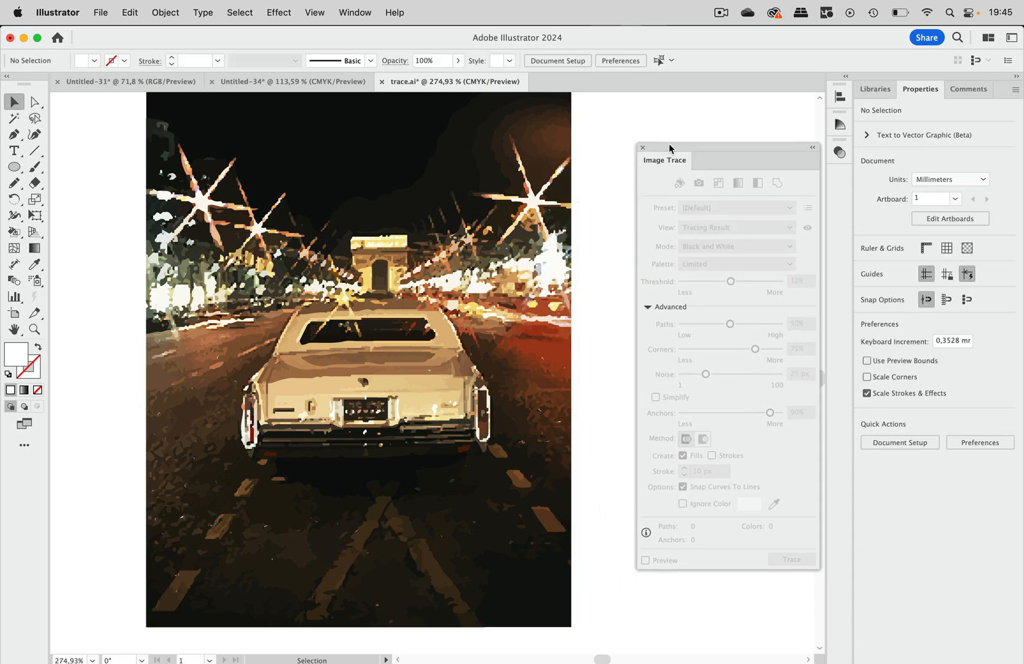
- Switch the artwork display to Outline via the View menu
left_click(314, 12)
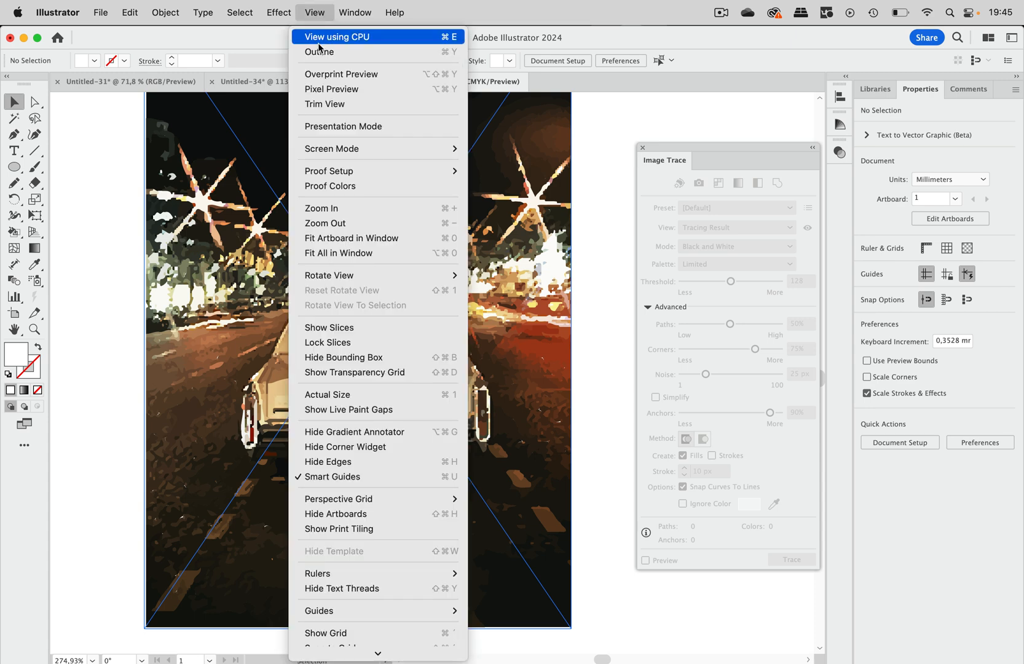
left_click(319, 52)
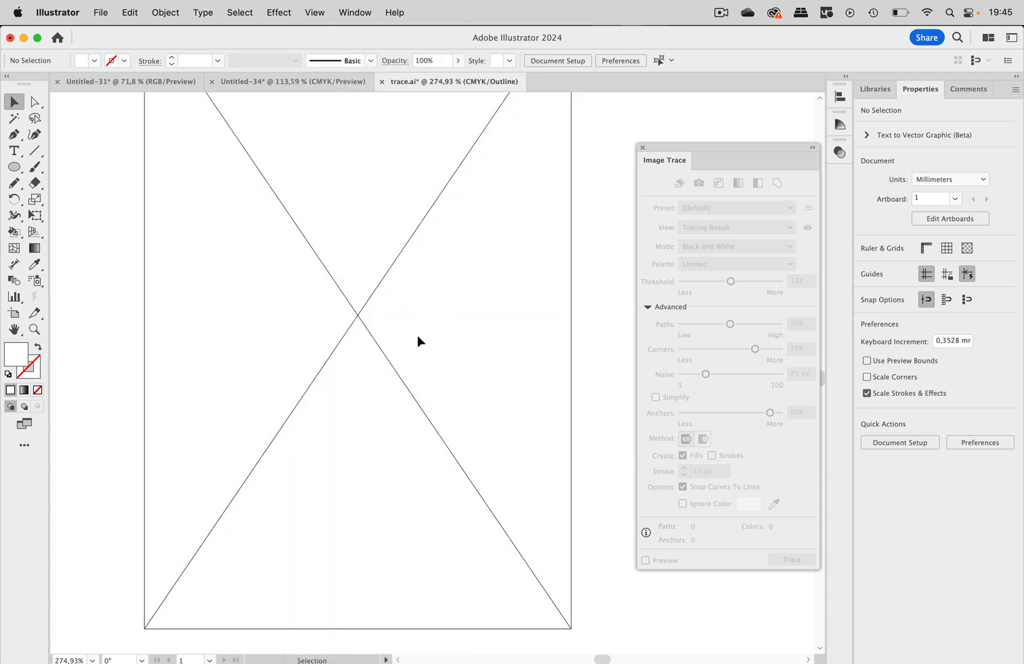
left_click(315, 12)
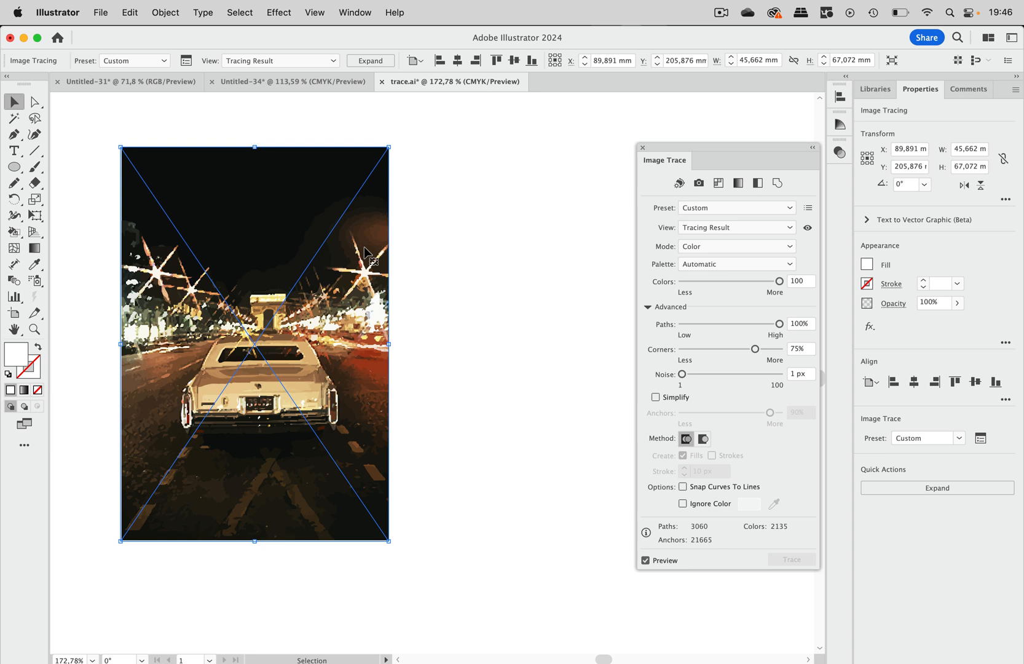
mouse_move(183, 263)
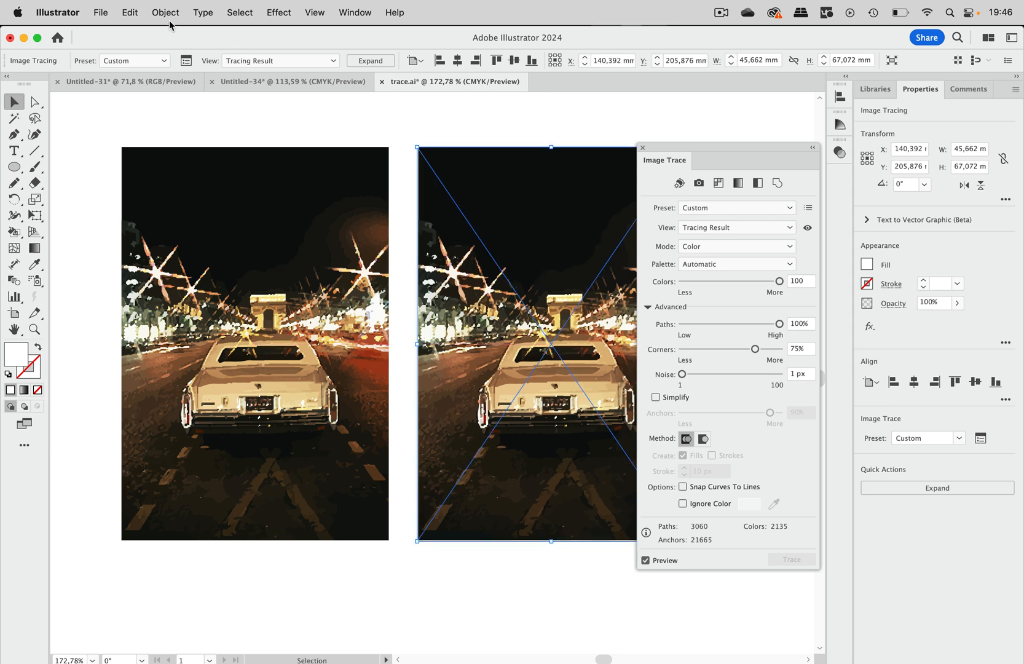
mouse_move(165, 16)
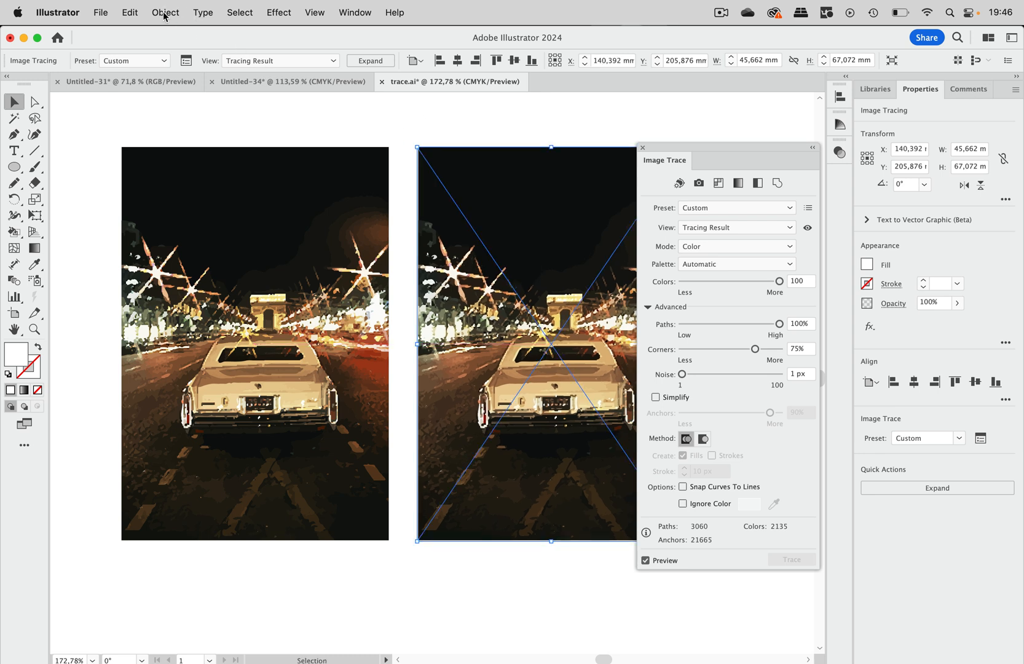
- Expand the duplicated car trace into editable vector paths via Object > Image Trace, then deselect it
left_click(164, 13)
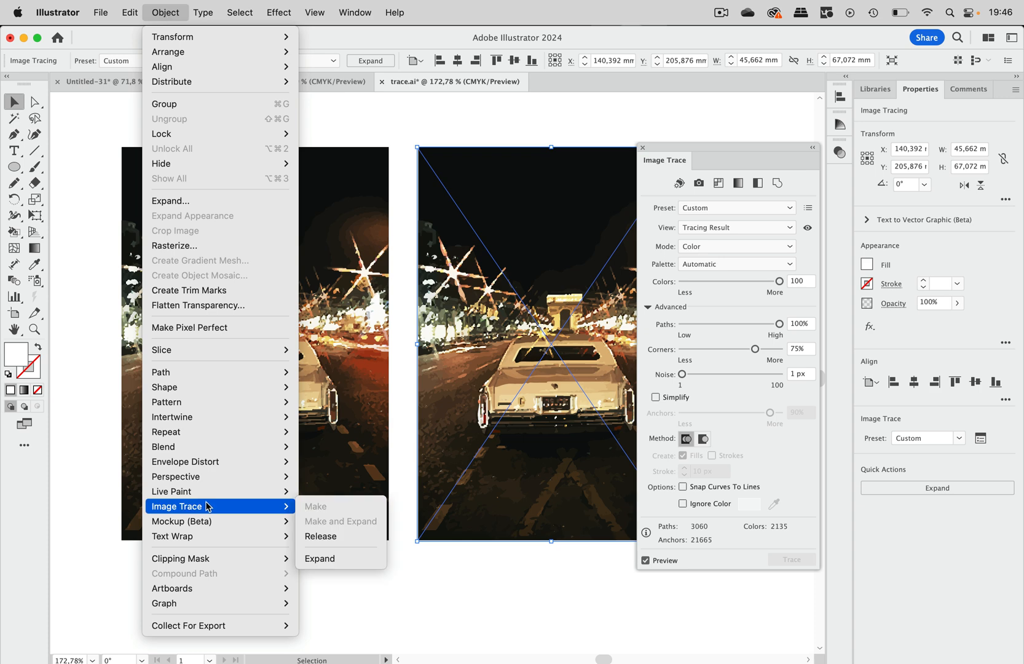
mouse_move(321, 558)
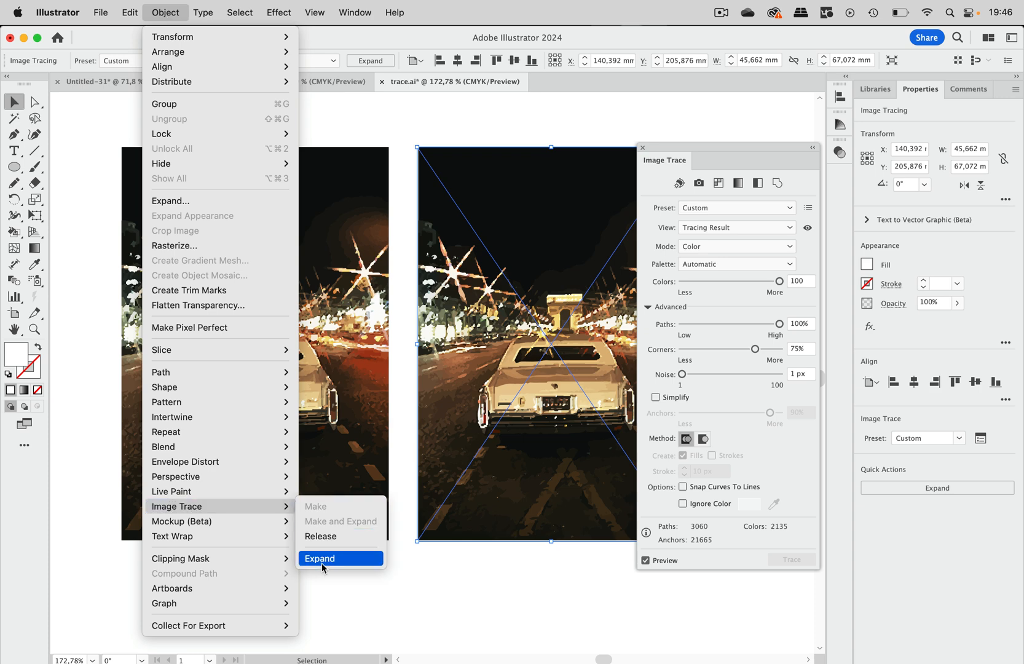
left_click(319, 558)
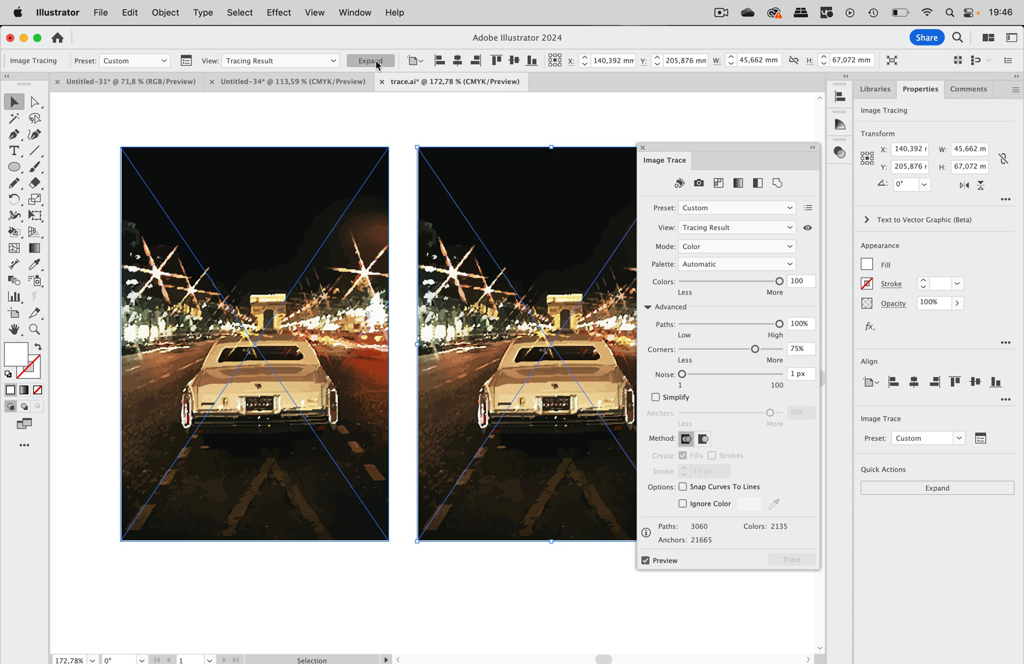
left_click(937, 487)
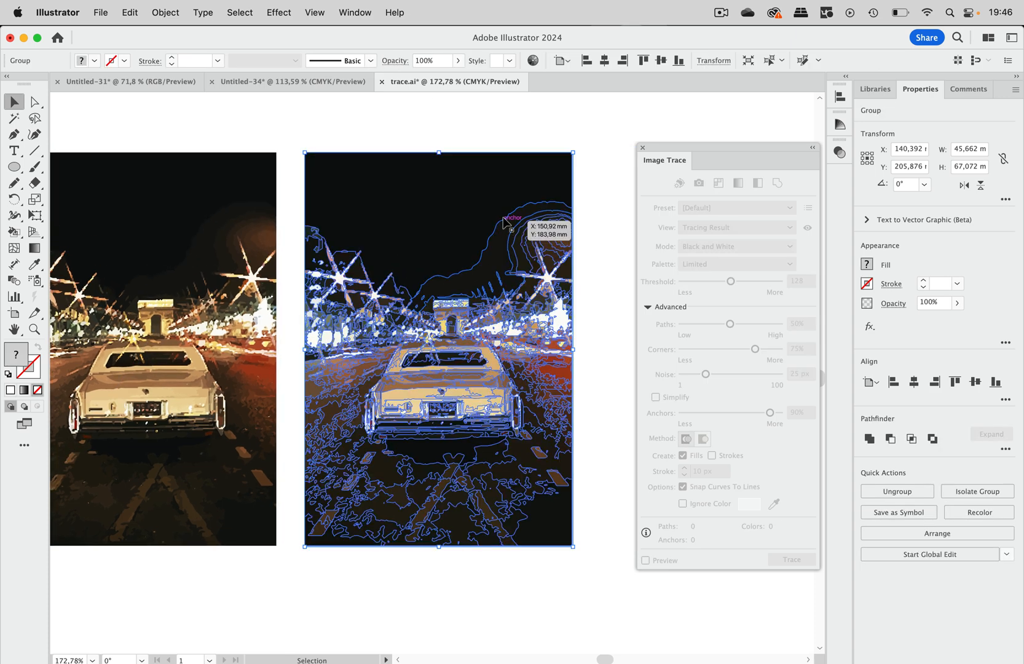
left_click(315, 13)
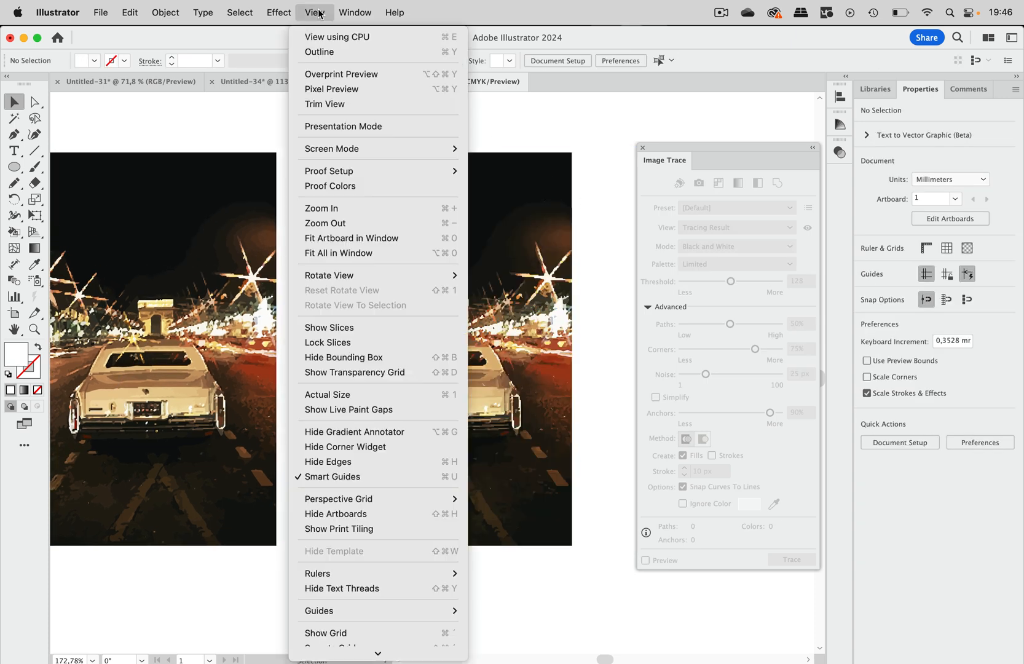
left_click(320, 51)
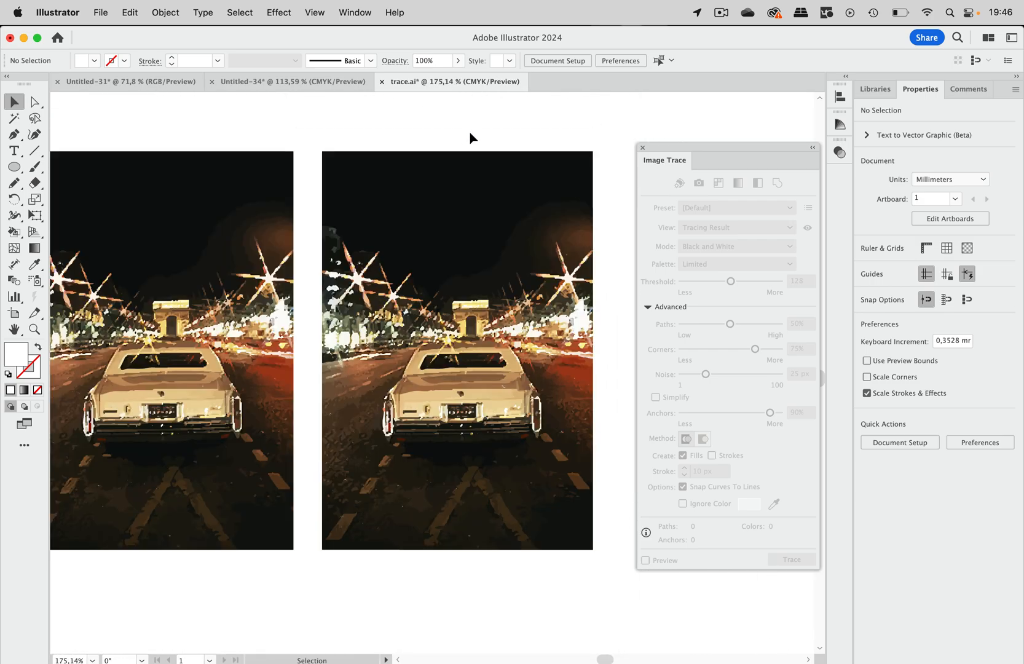
- Save the document as trace.ai into Neuer Ordner 2, replacing the existing file and accepting Illustrator Options
left_click(100, 12)
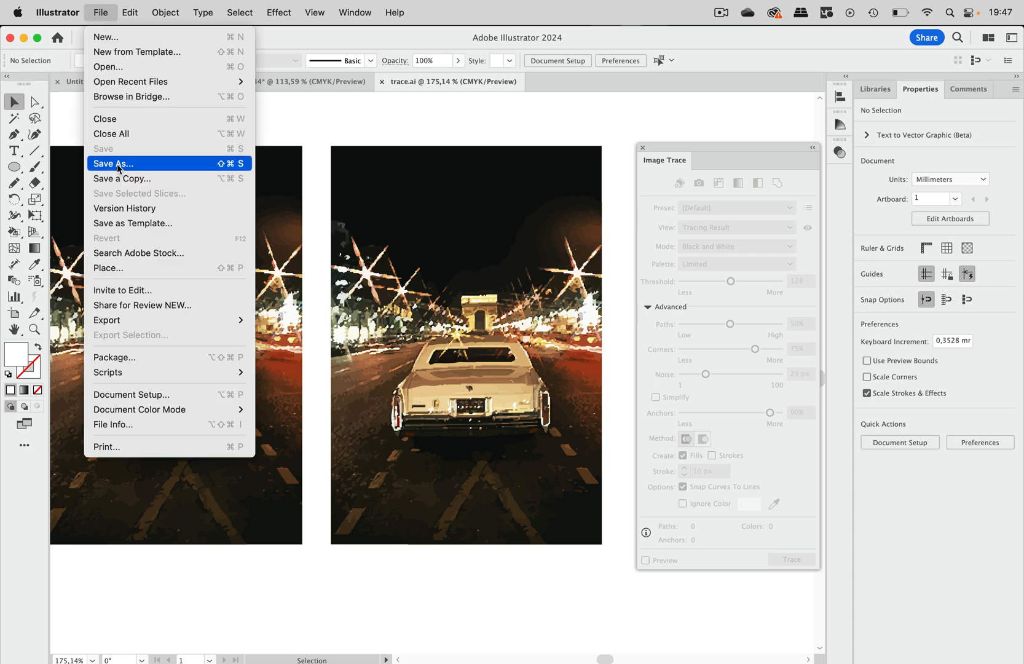
left_click(112, 164)
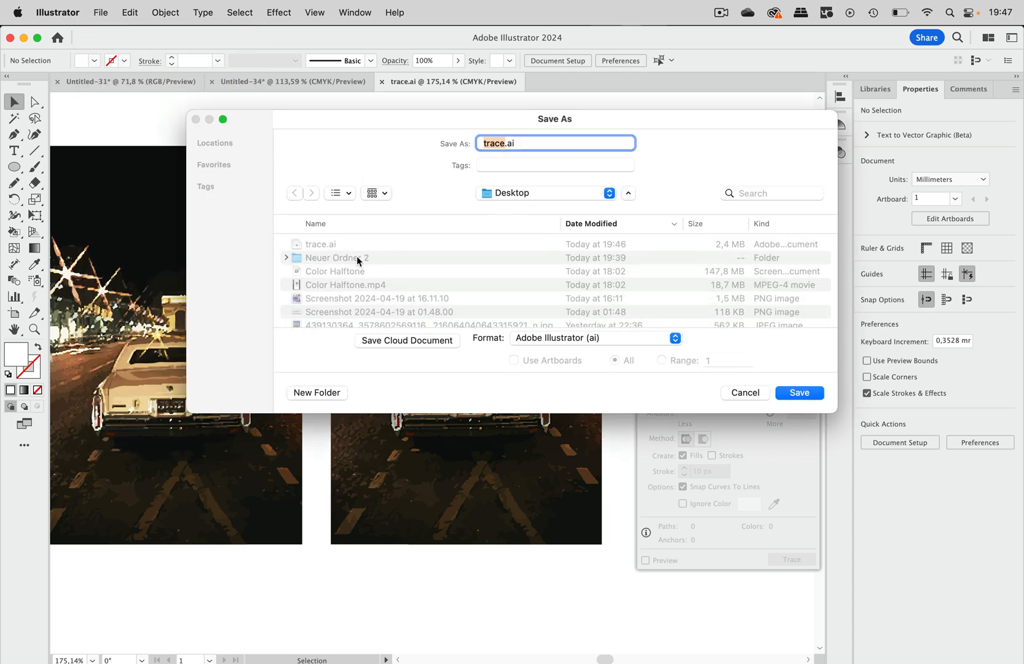
double_click(337, 257)
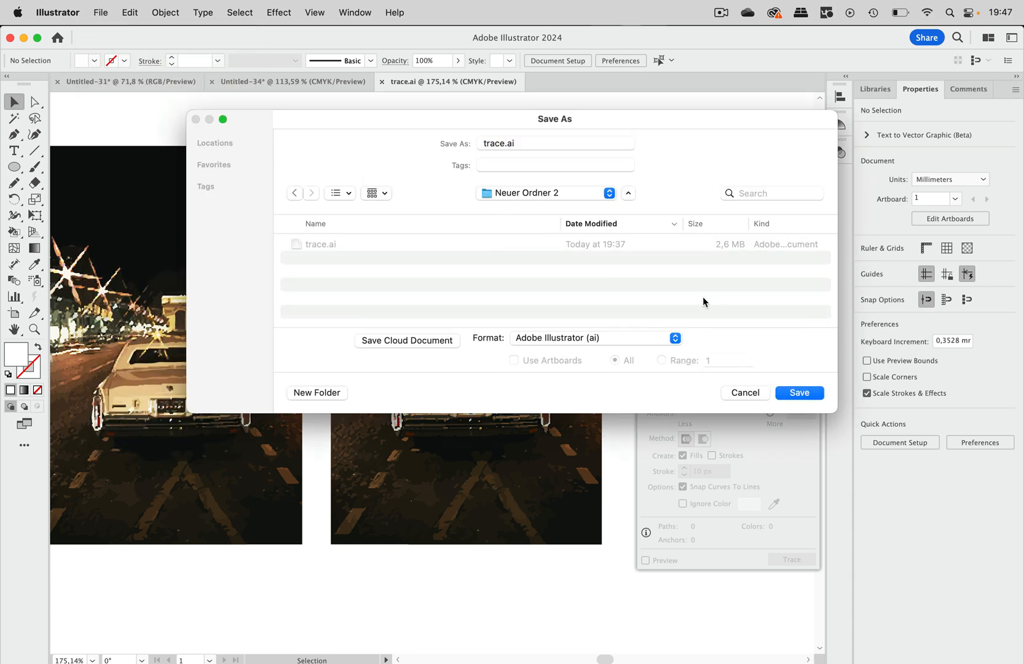
left_click(798, 392)
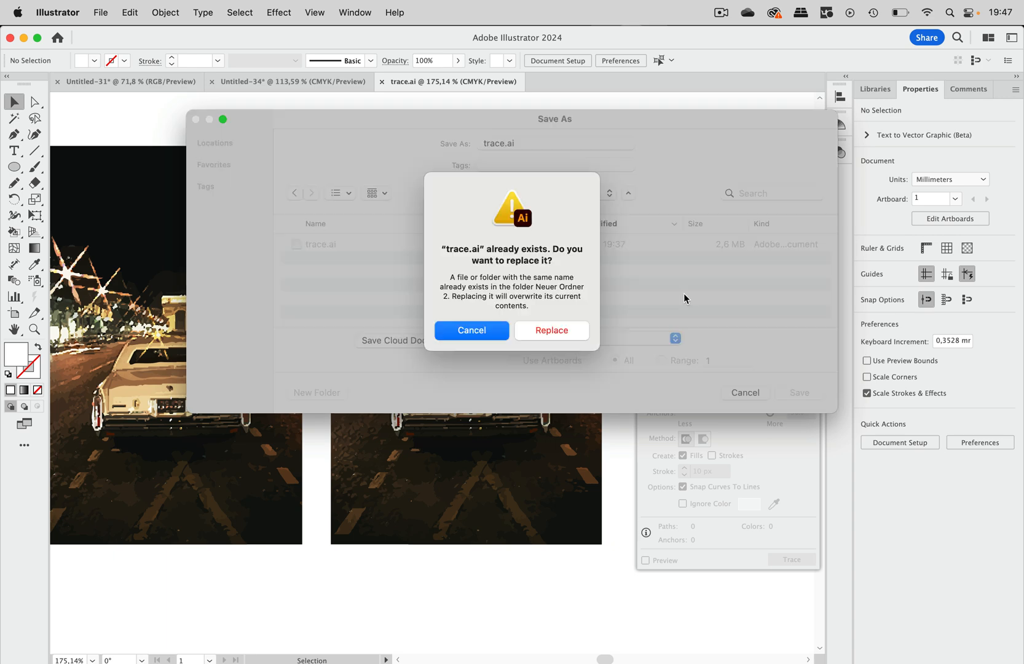
left_click(551, 329)
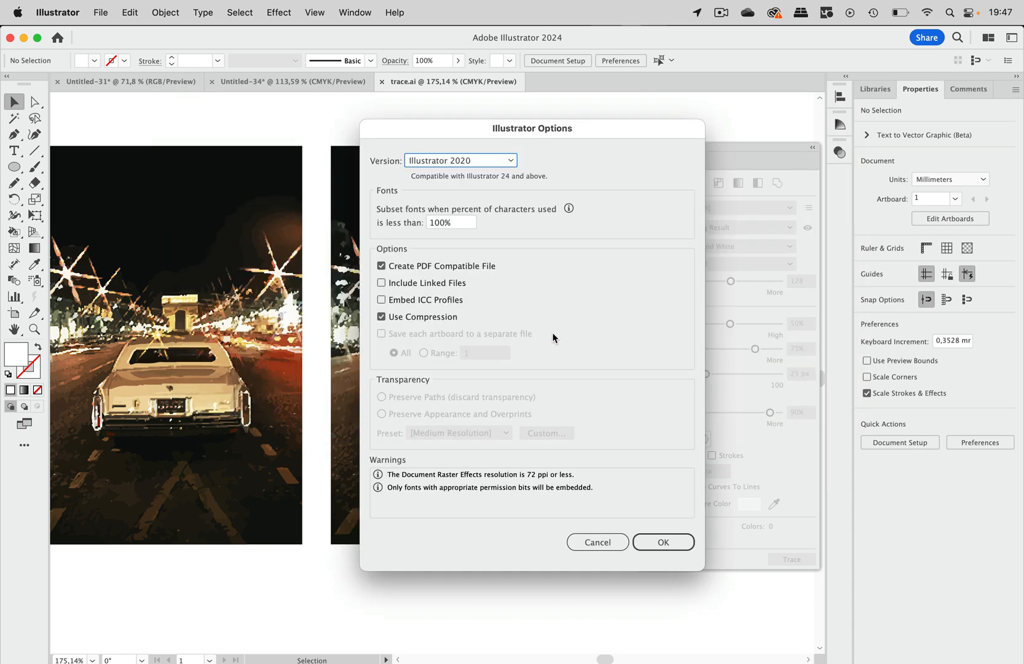
left_click(662, 542)
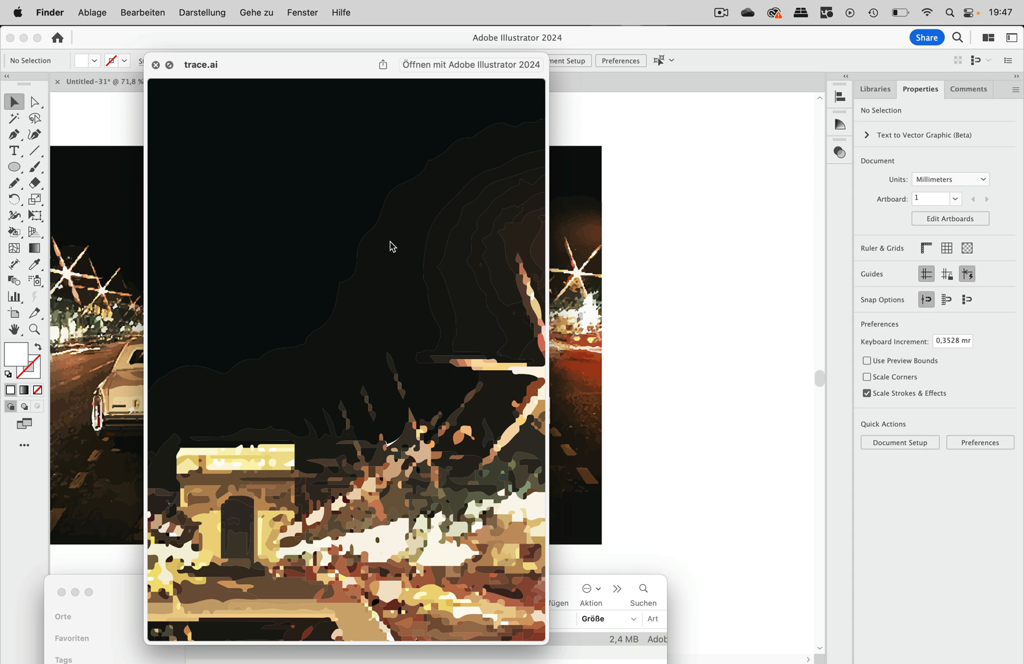
mouse_move(446, 183)
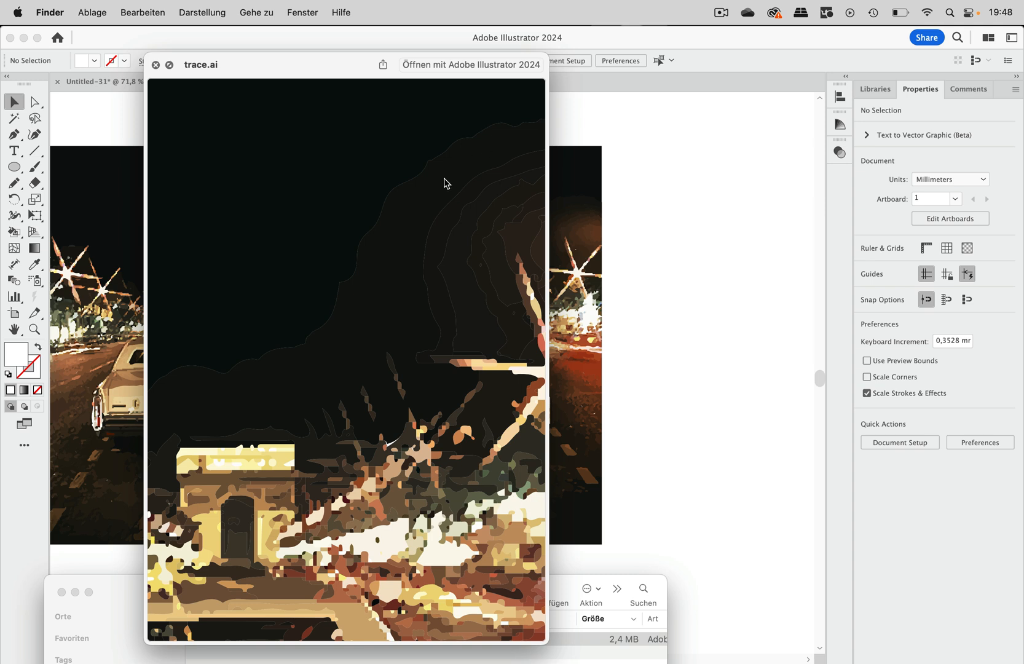
mouse_move(497, 142)
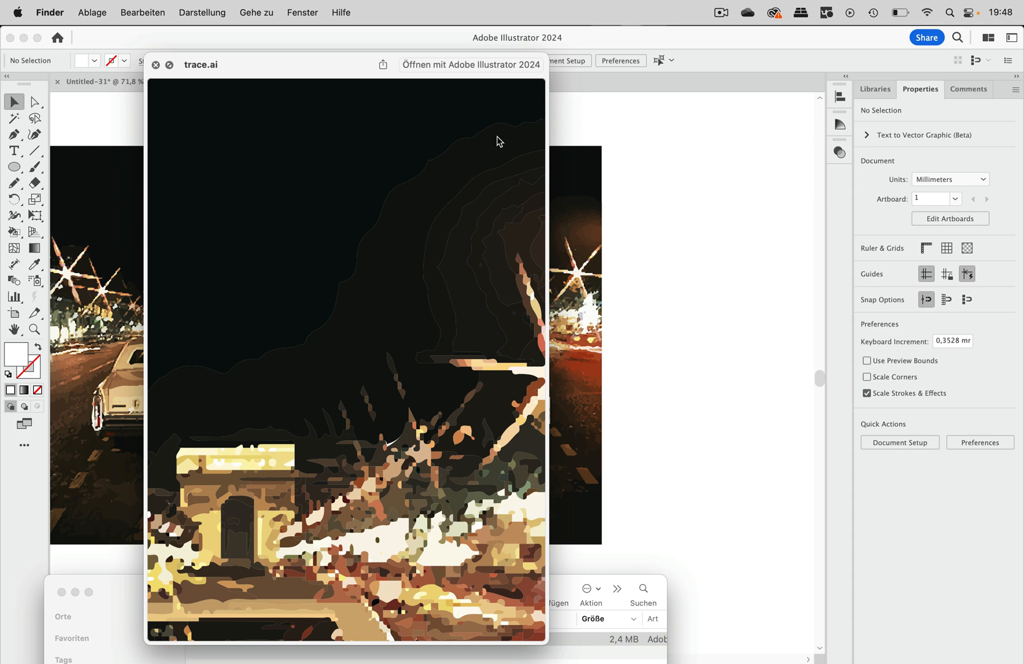
mouse_move(171, 74)
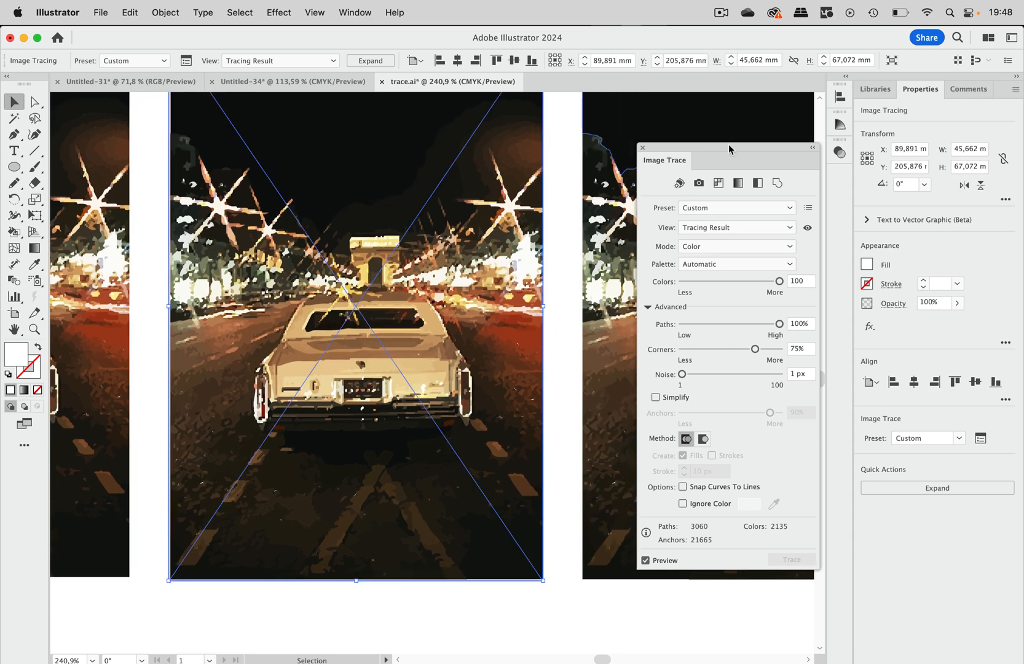
- Set the trace Method to Overlapping and expand the retraced car into editable paths
left_click_drag(728, 149, 636, 145)
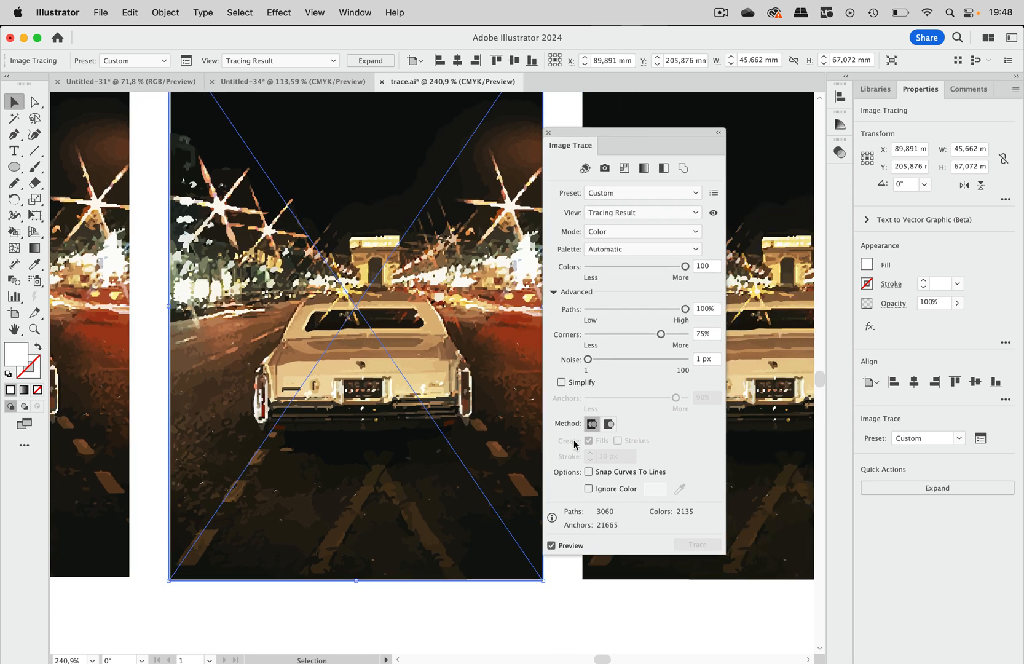
left_click(608, 423)
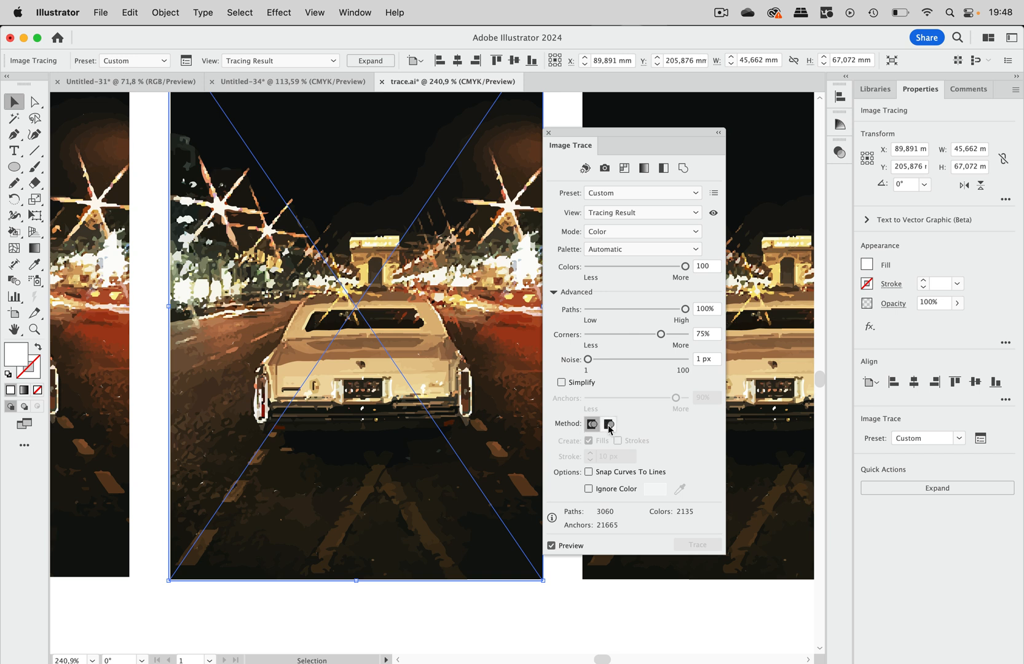
left_click(608, 422)
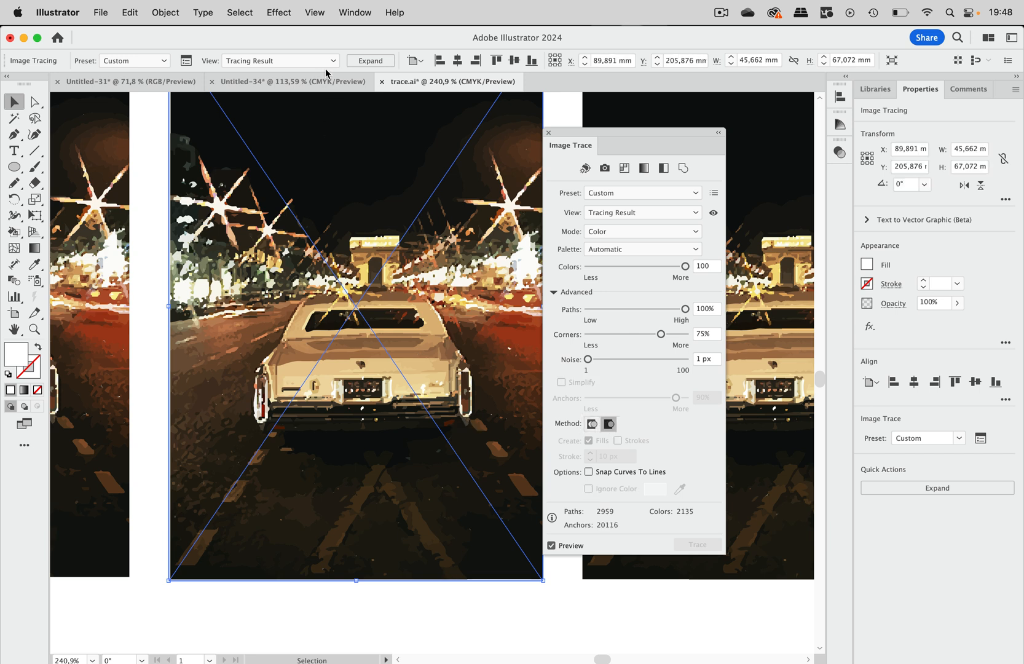
left_click(370, 60)
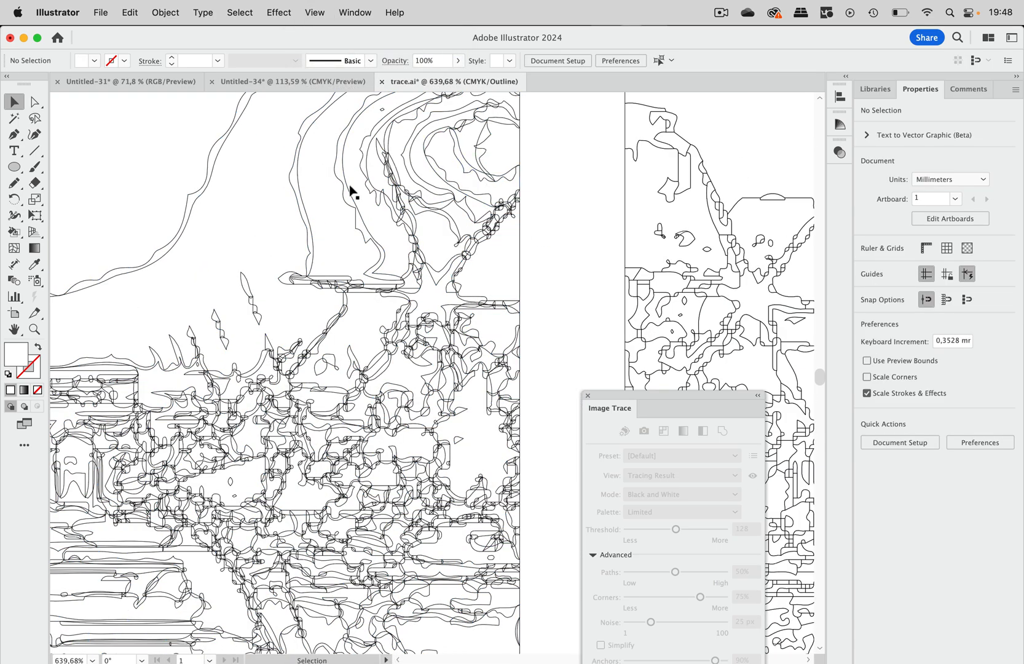
mouse_move(405, 349)
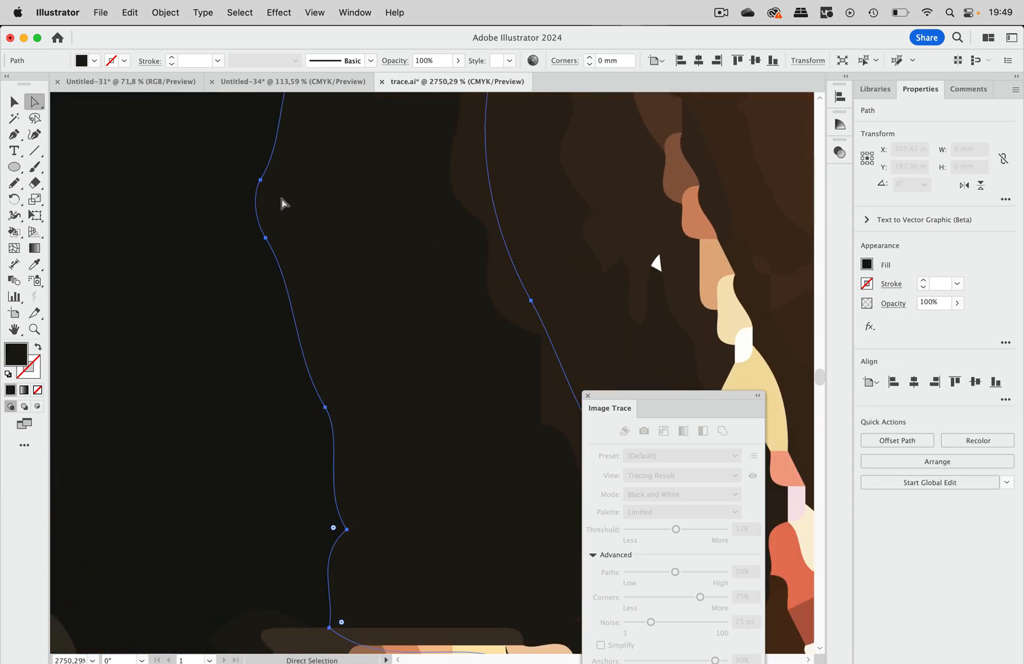
- Drag an anchor point of the dark sky shape aside, revealing a white gap between traced shapes
left_click_drag(264, 191, 275, 192)
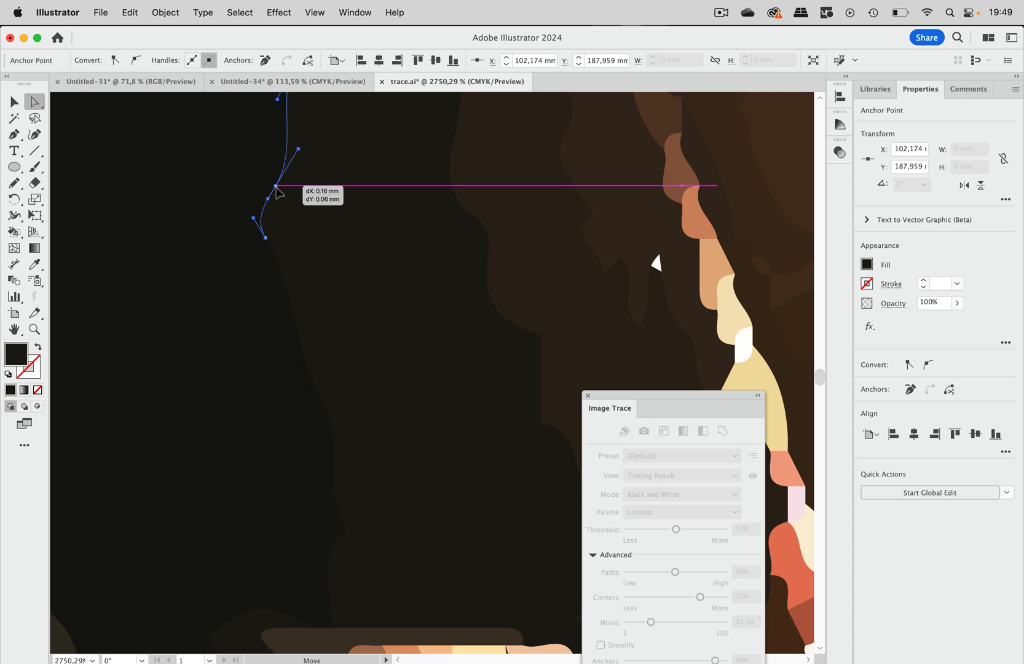
left_click_drag(278, 193, 308, 193)
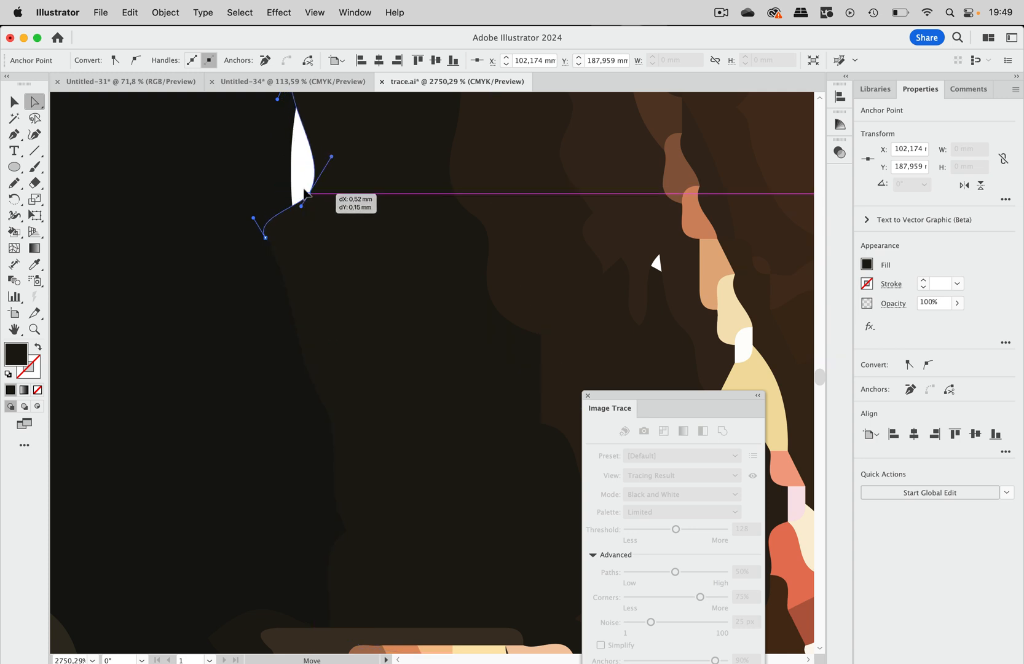
left_click_drag(307, 194, 299, 190)
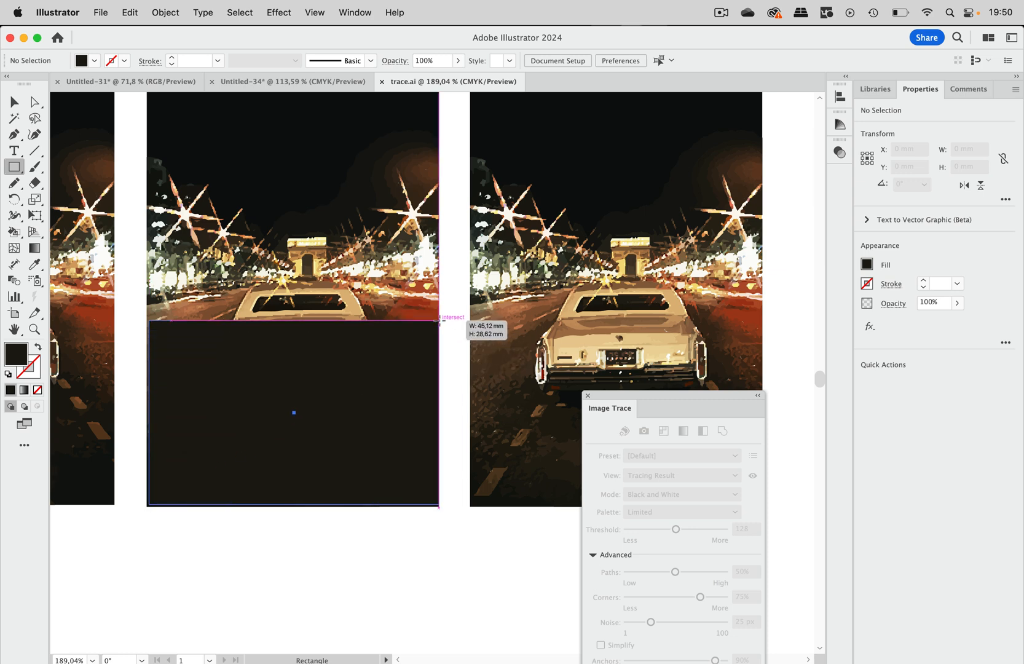
- Send the dark rectangle behind the car artwork with Object > Arrange > Send to Back
left_click(14, 102)
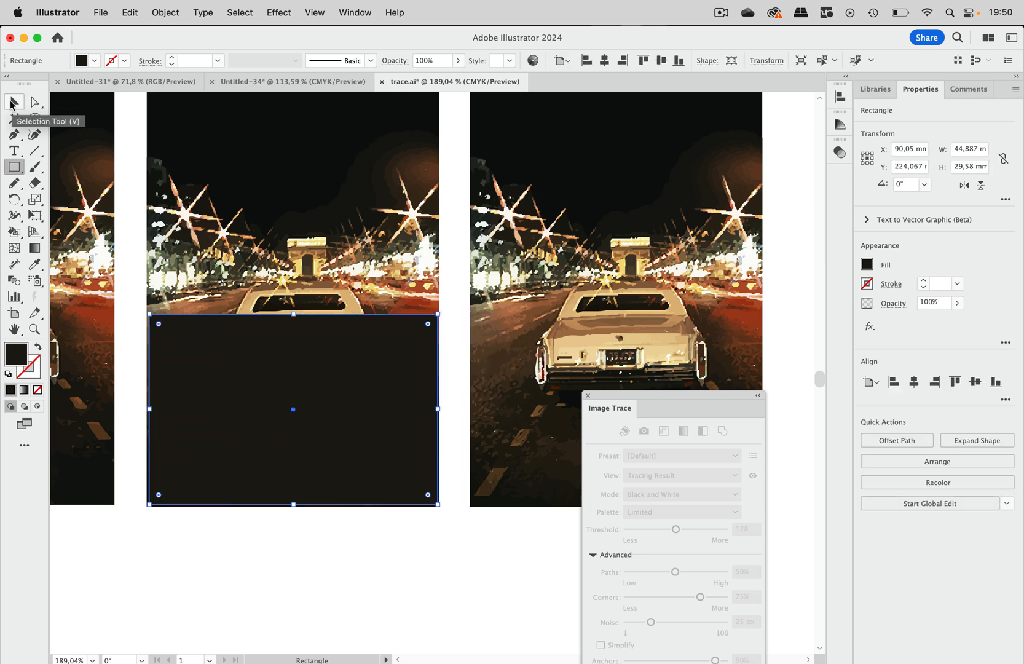
left_click(165, 12)
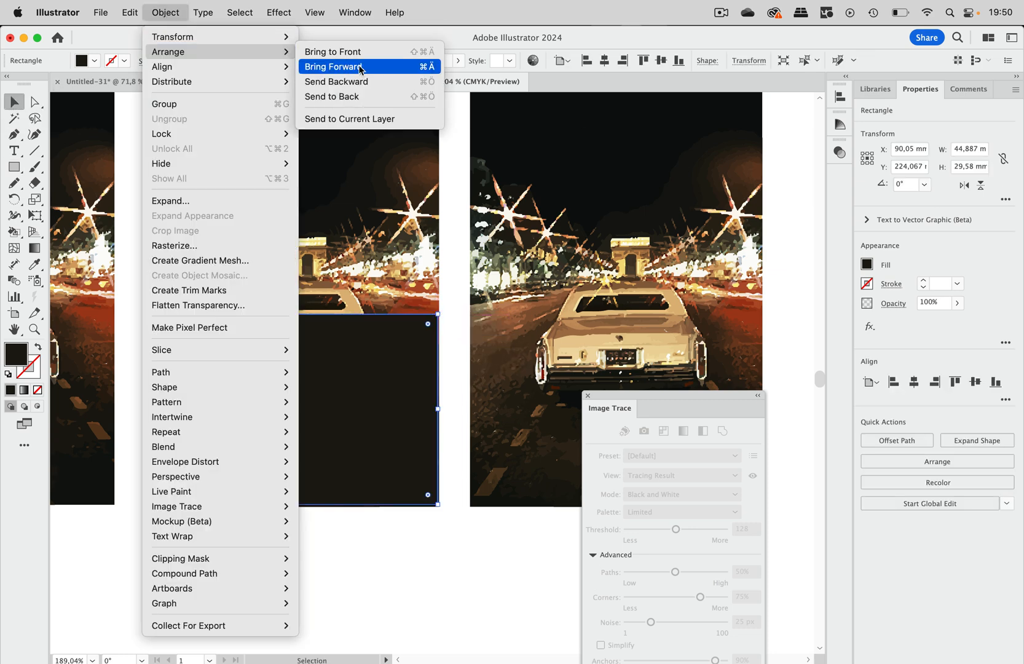
left_click(333, 66)
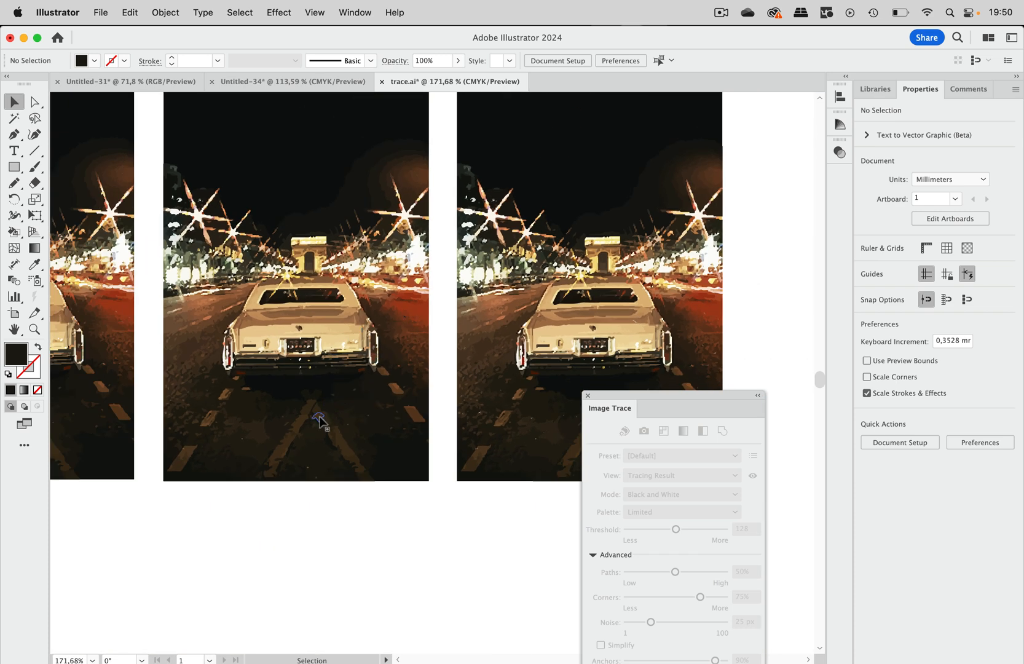
mouse_move(410, 349)
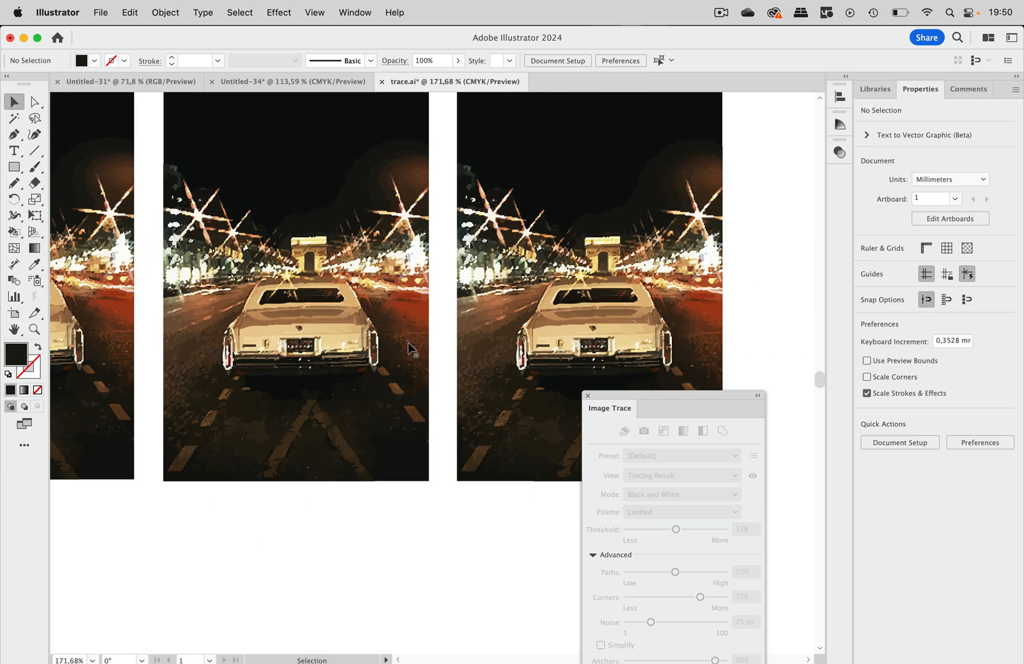
mouse_move(411, 332)
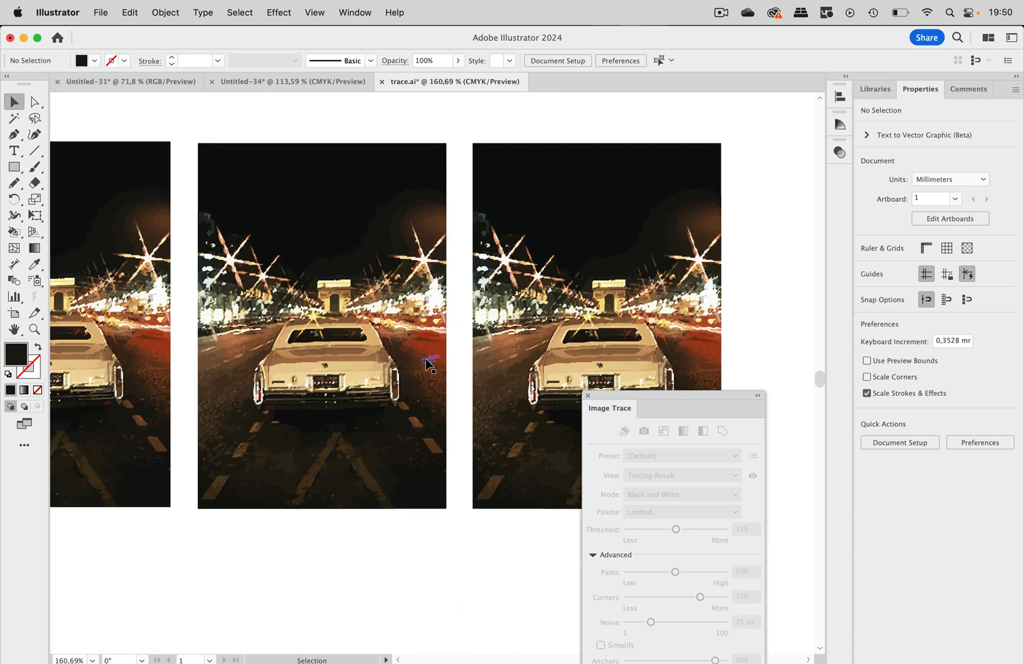
mouse_move(377, 577)
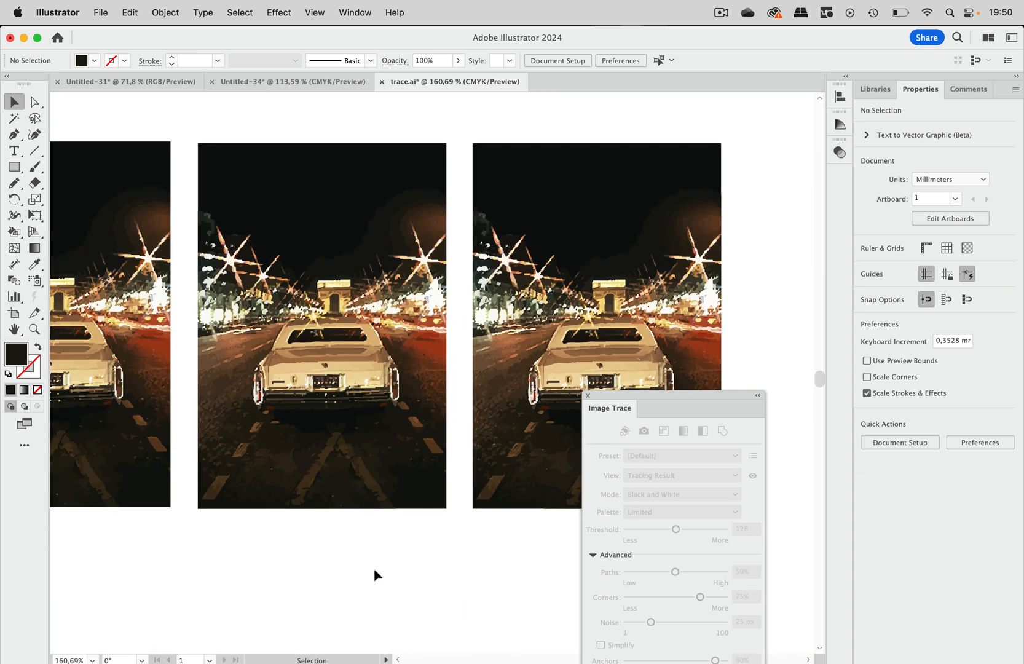